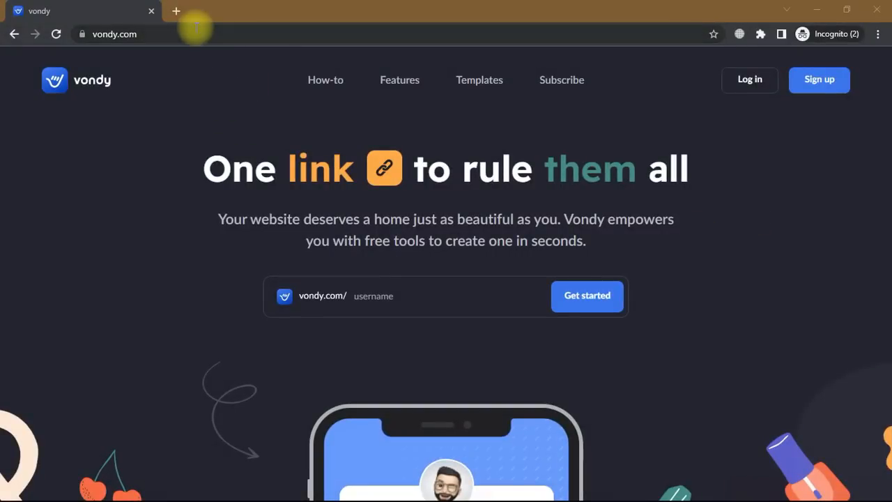
pyautogui.moveTo(797, 212)
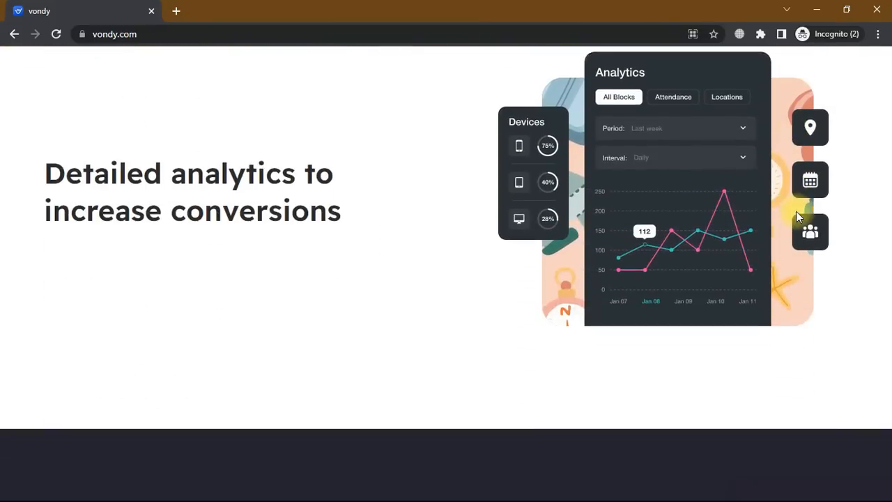
# Scroll the Vondy homepage and the tutorial's eleven-step list through 'Congrats! You did it.'.
pyautogui.scroll(-3)
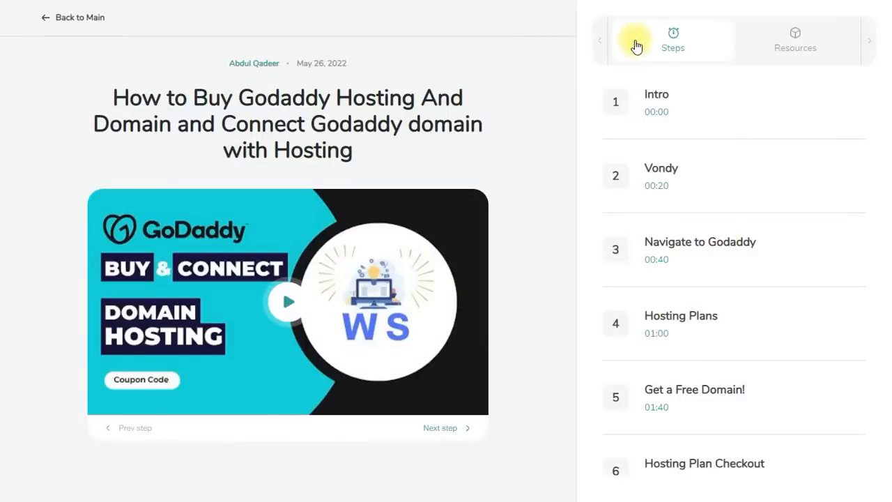
pyautogui.scroll(-3)
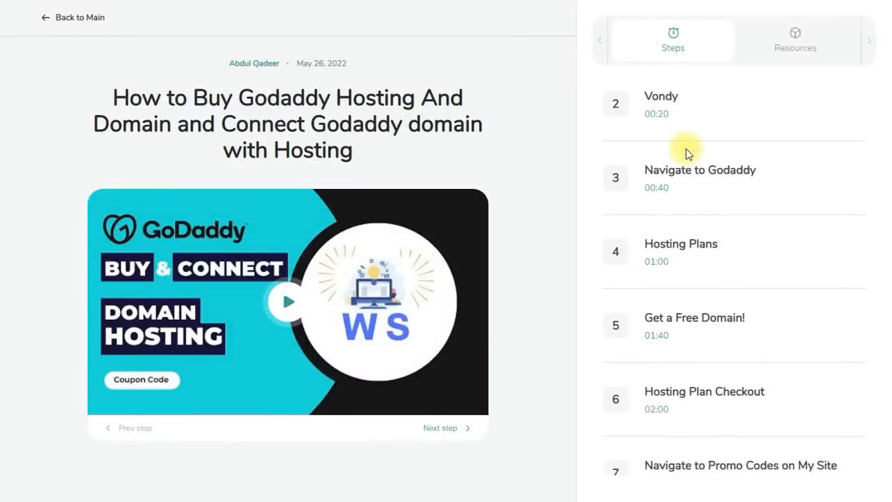
pyautogui.scroll(-3)
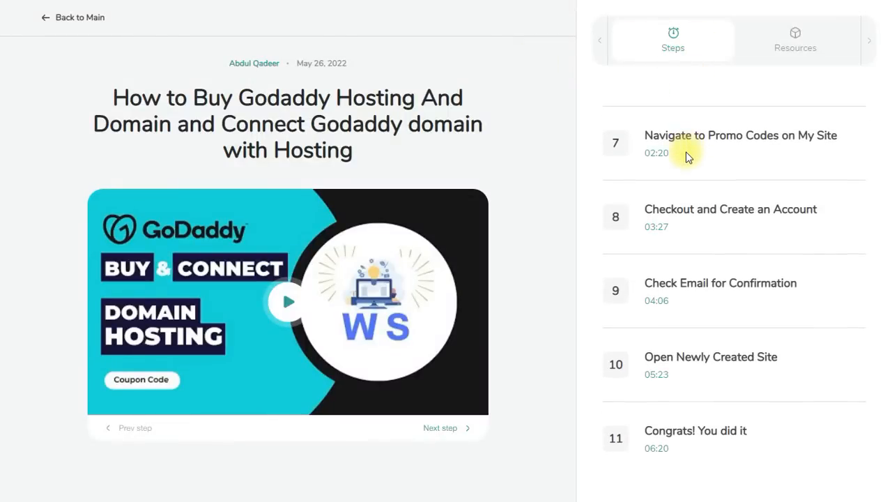
# Go to pk.godaddy.com and scroll down to the Hosting section.
pyautogui.click(794, 40)
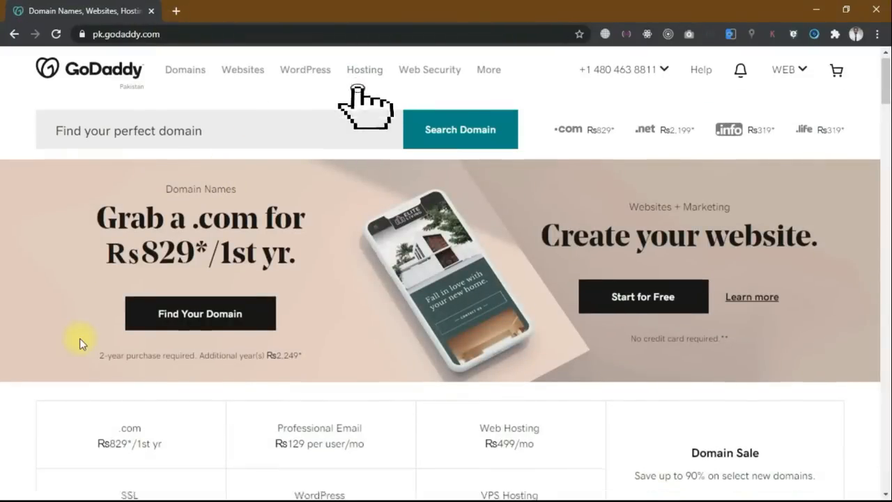
pyautogui.scroll(-3)
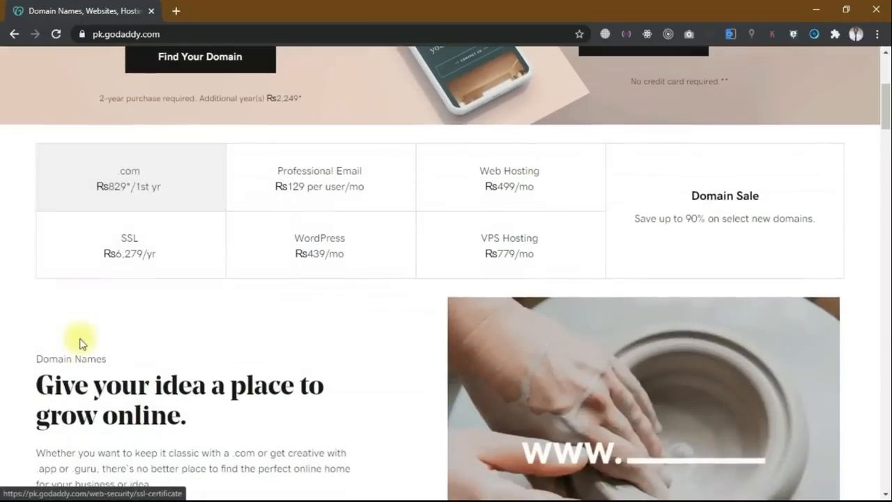
pyautogui.scroll(-3)
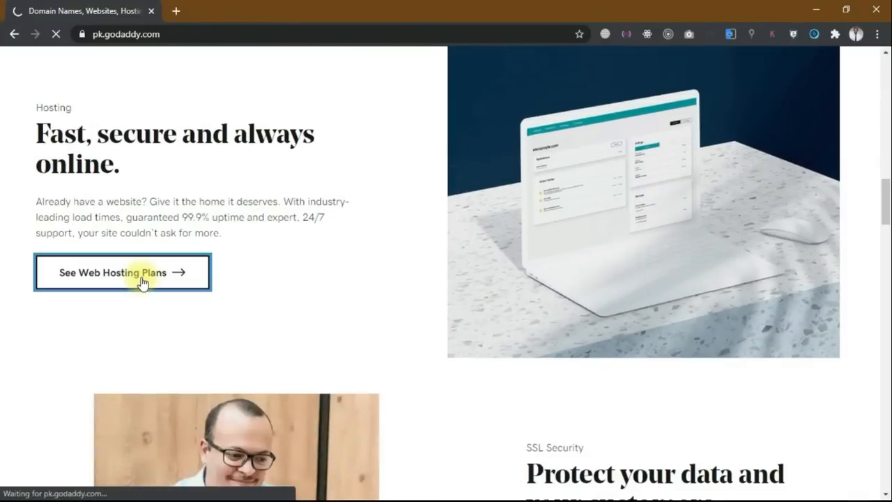
# Compare the four web hosting plans and add Economy to the cart.
pyautogui.click(122, 272)
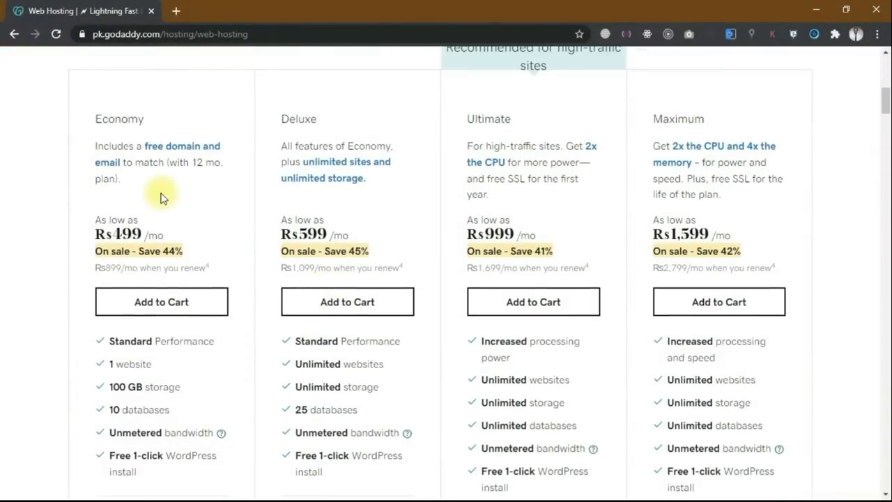
pyautogui.scroll(-3)
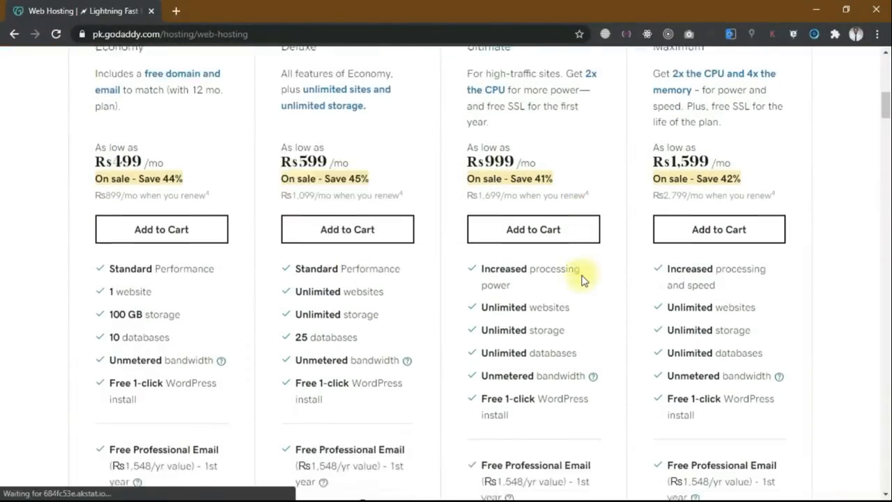
pyautogui.scroll(-3)
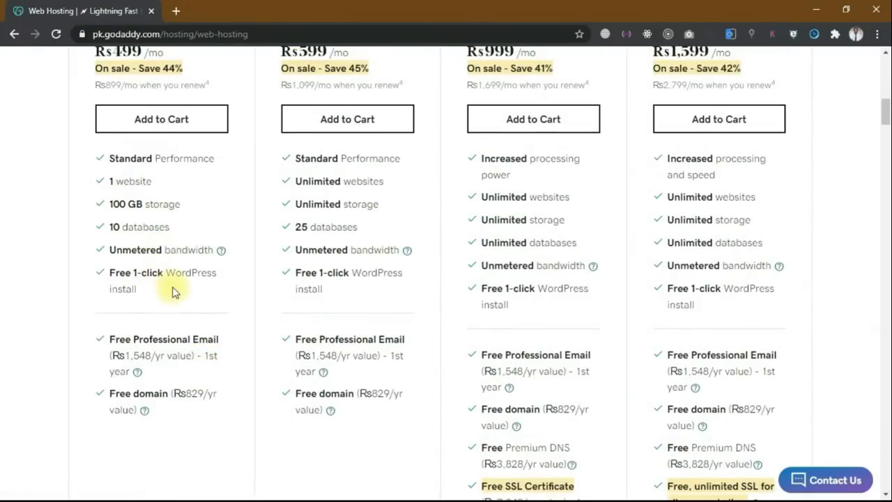
pyautogui.scroll(-3)
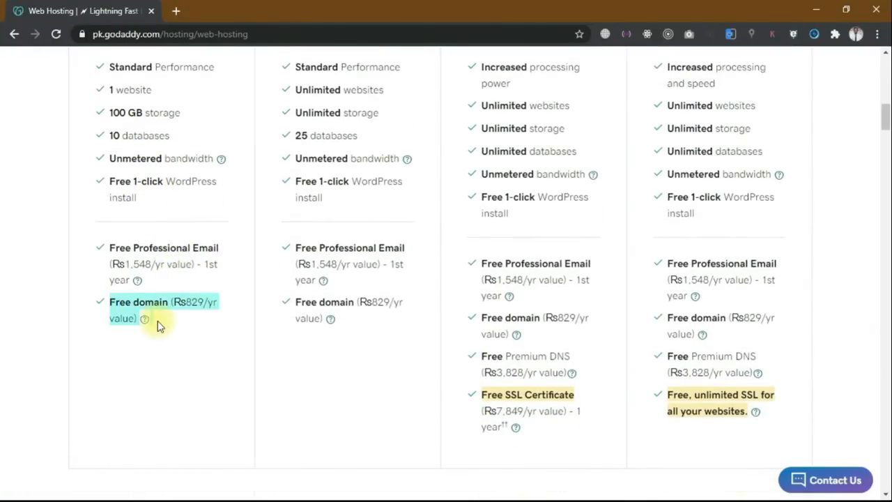
pyautogui.moveTo(223, 356)
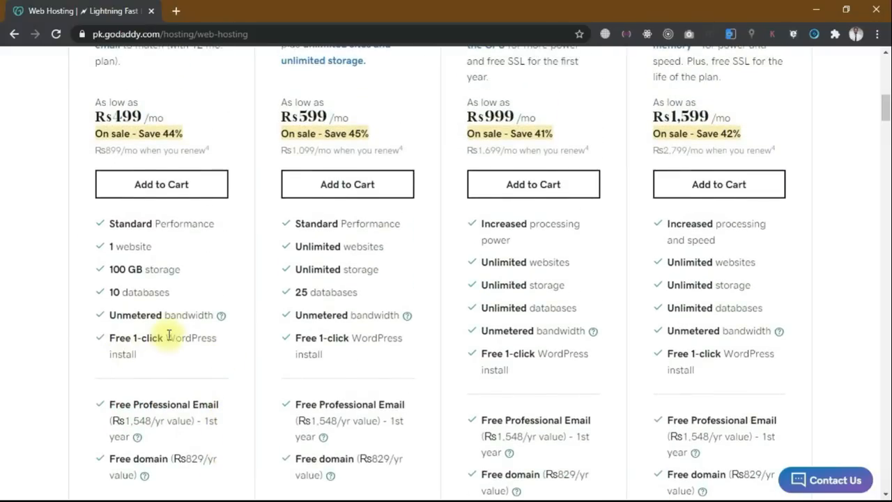
pyautogui.click(161, 184)
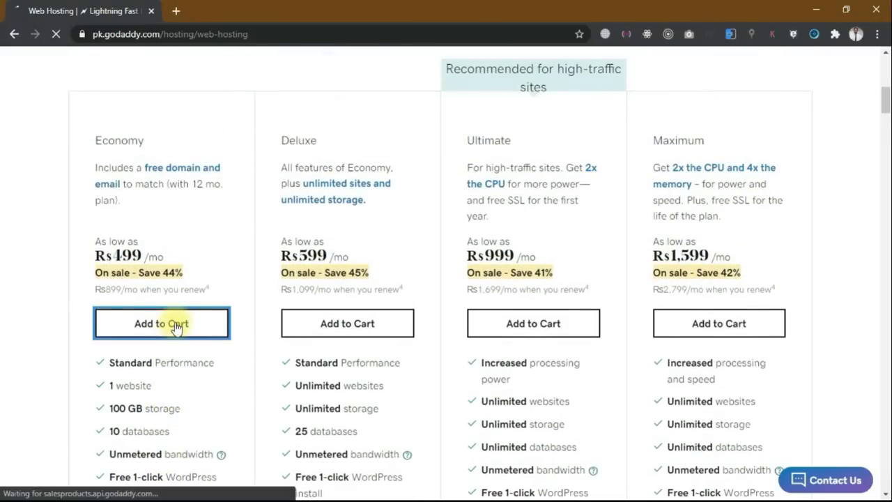
# Choose the 12-month Economy term at Rs8,388, declining backup and SSL add-ons.
pyautogui.click(161, 323)
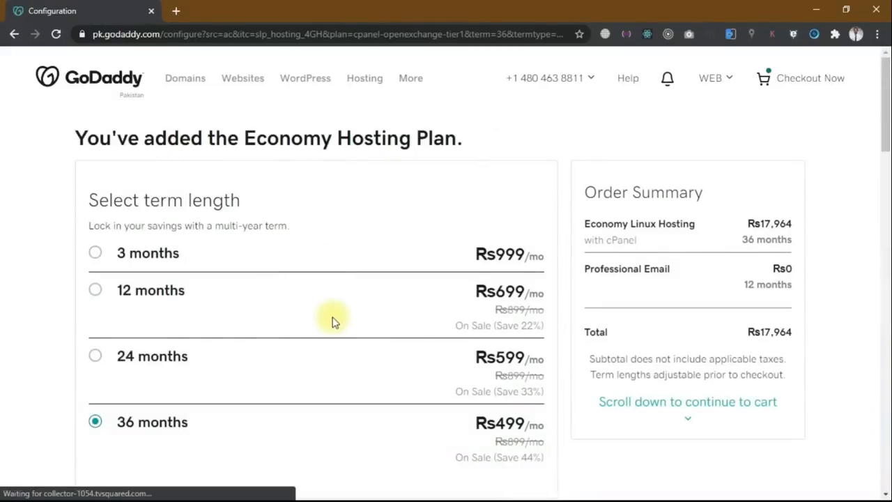
pyautogui.click(95, 290)
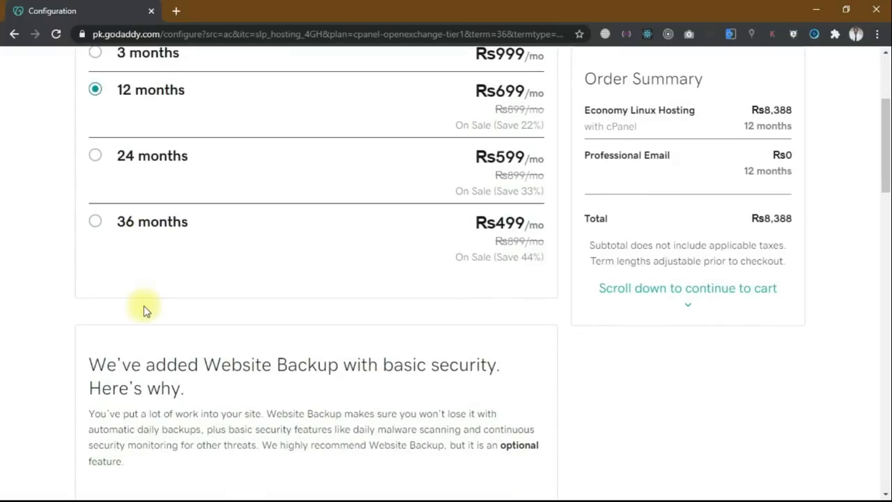
pyautogui.scroll(-3)
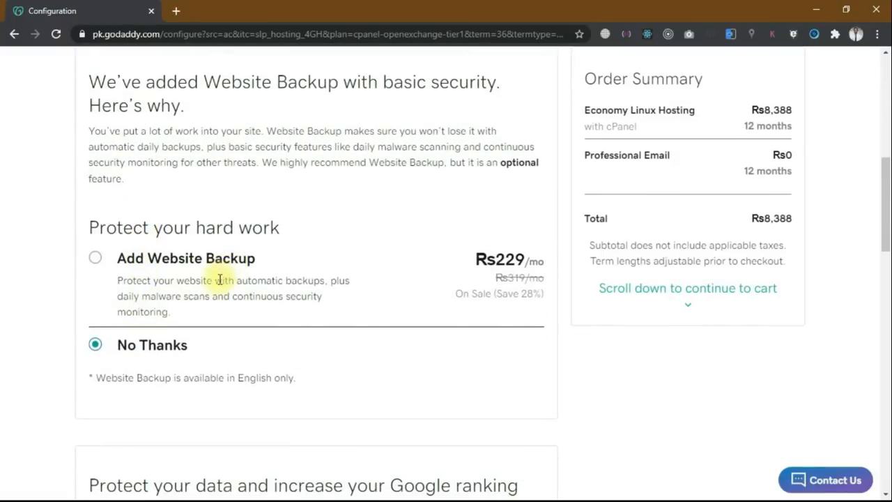
pyautogui.scroll(-3)
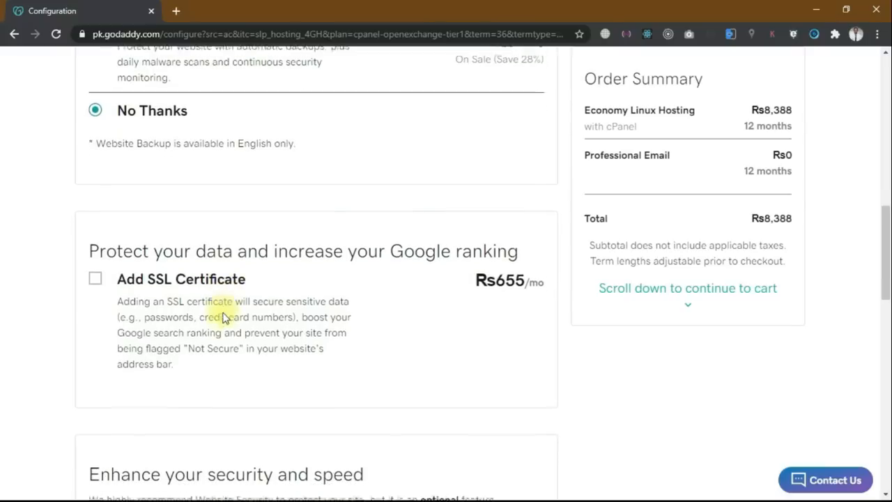
pyautogui.scroll(-3)
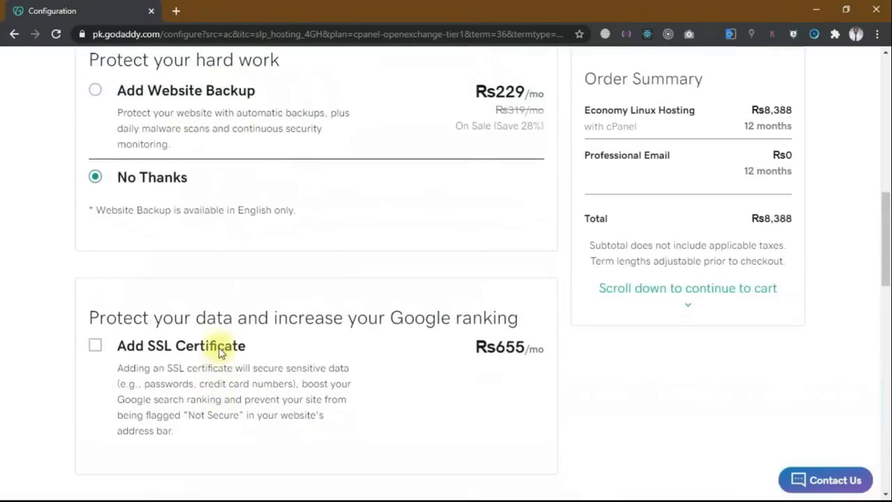
pyautogui.scroll(-3)
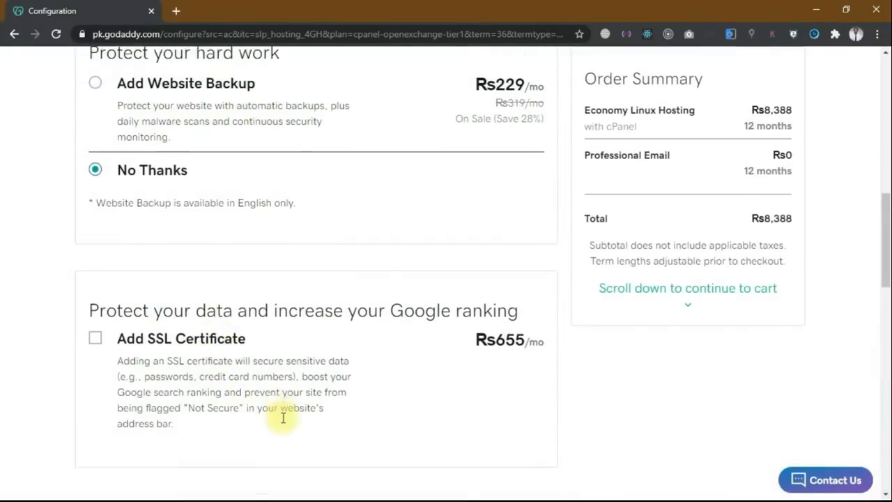
pyautogui.scroll(-3)
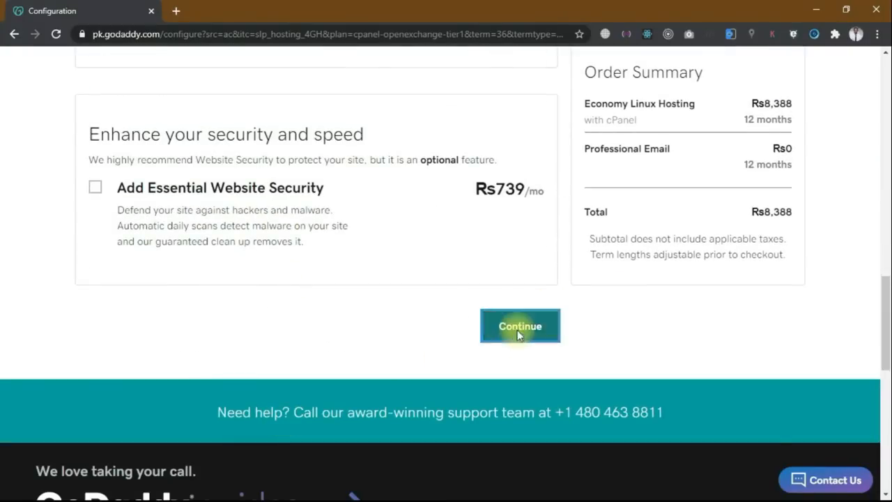
# Search for aqwebsol.com and select it as the free Rs0 domain.
pyautogui.click(520, 326)
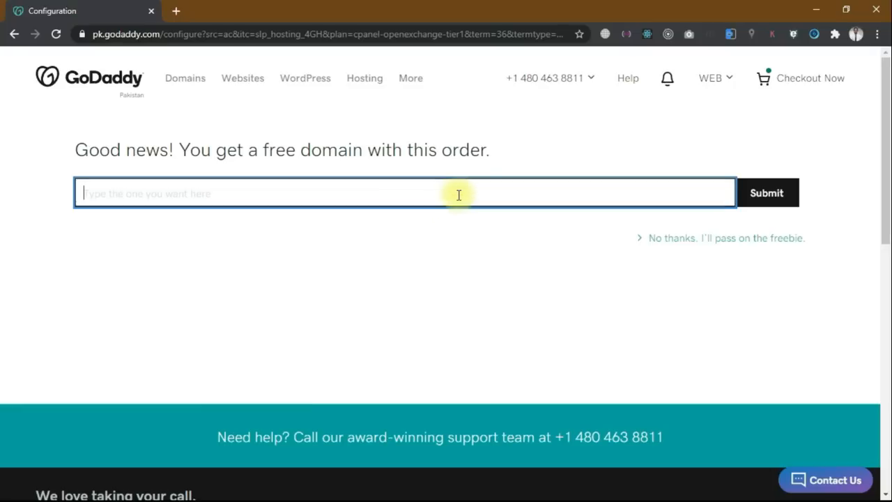
pyautogui.write('aq')
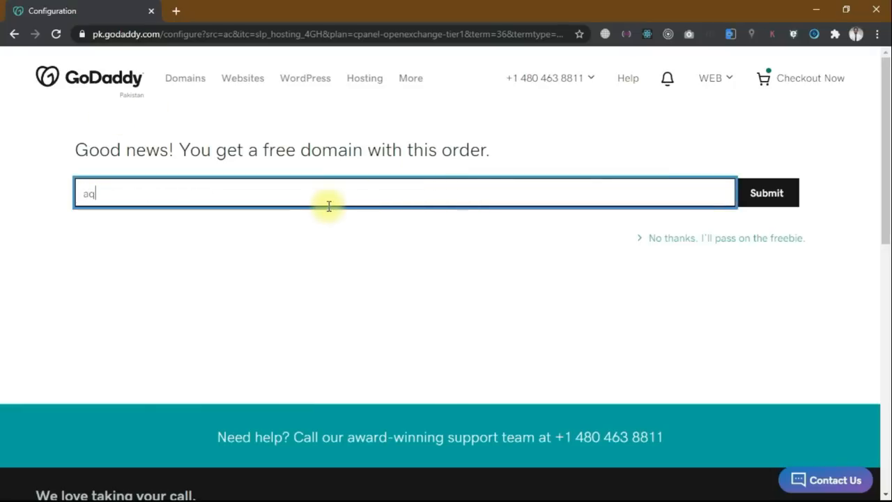
pyautogui.write('websol.')
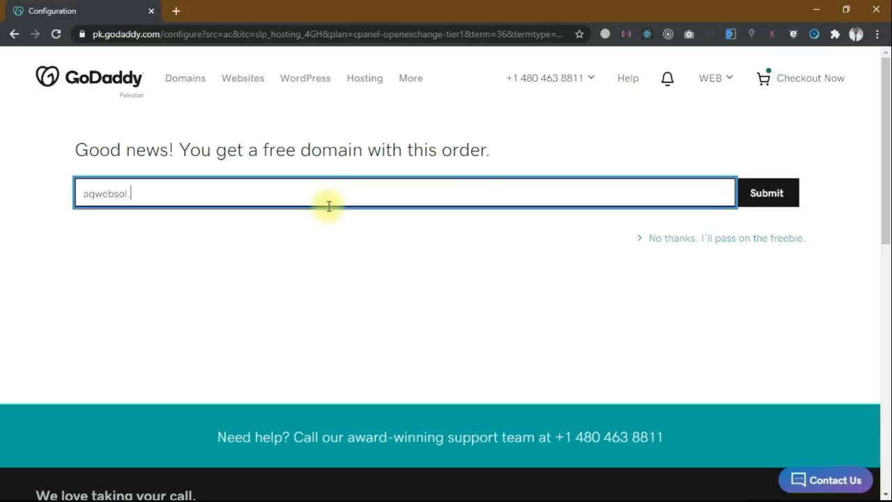
pyautogui.write('com')
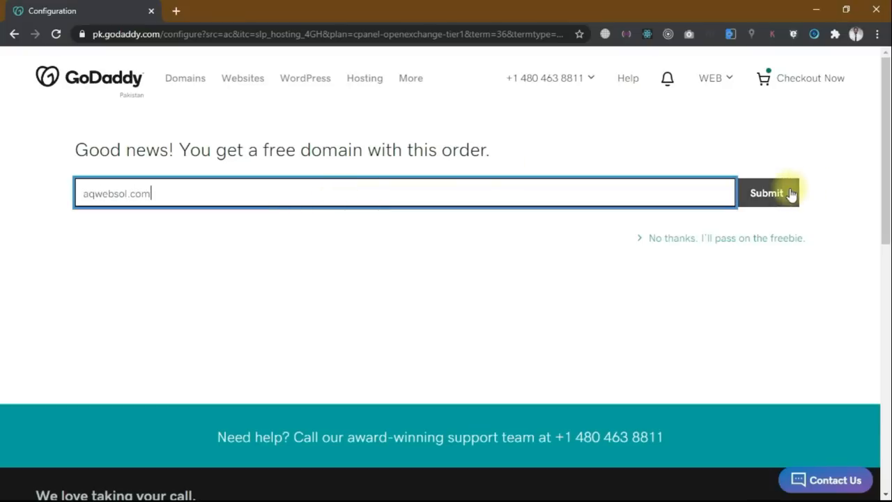
pyautogui.click(766, 193)
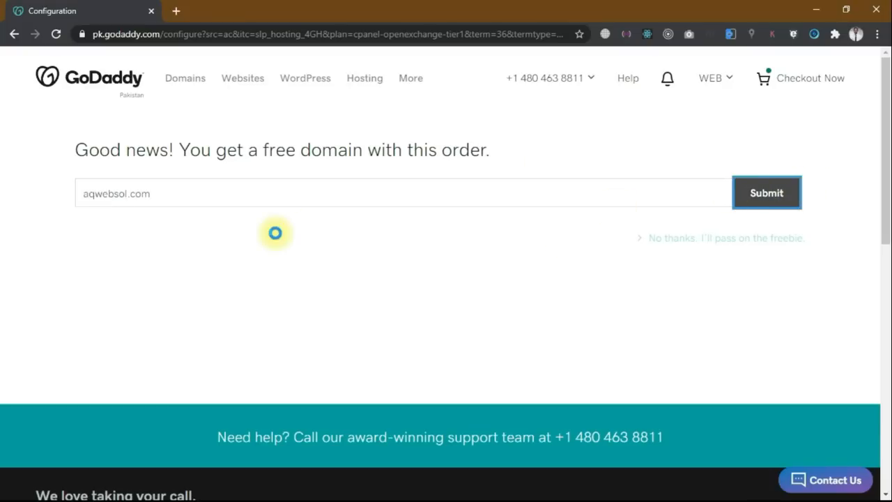
pyautogui.click(766, 193)
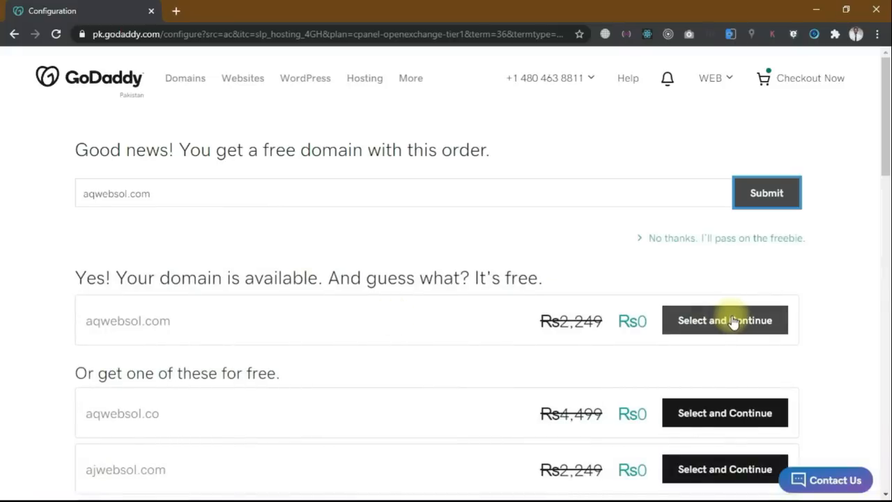
pyautogui.click(725, 320)
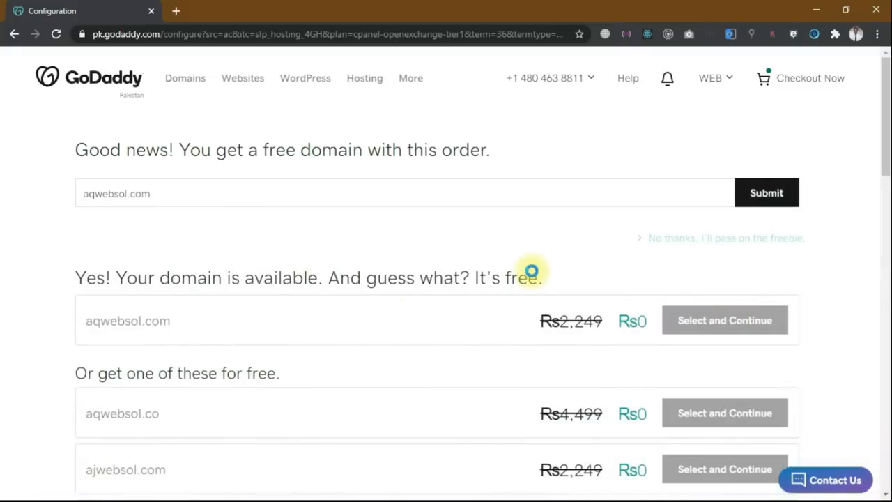
pyautogui.click(724, 320)
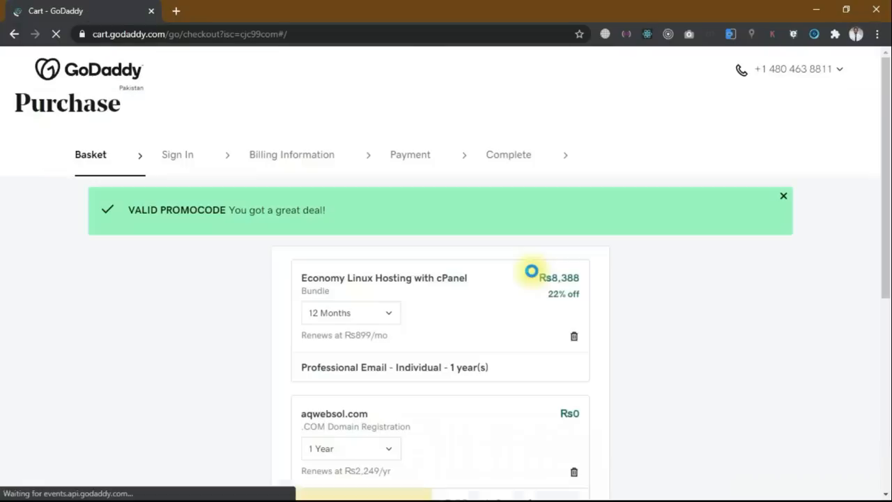
# Add Full Domain Privacy & Protection and check the Rs9,487 subtotal.
pyautogui.scroll(-3)
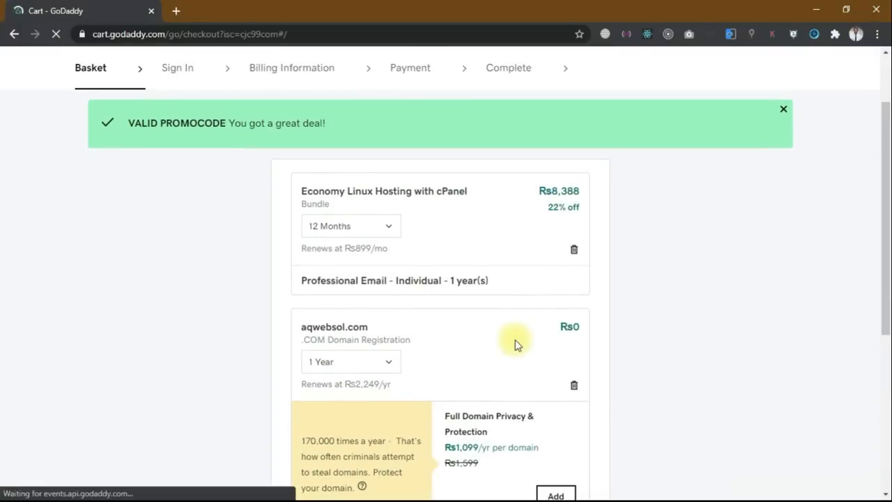
pyautogui.scroll(-3)
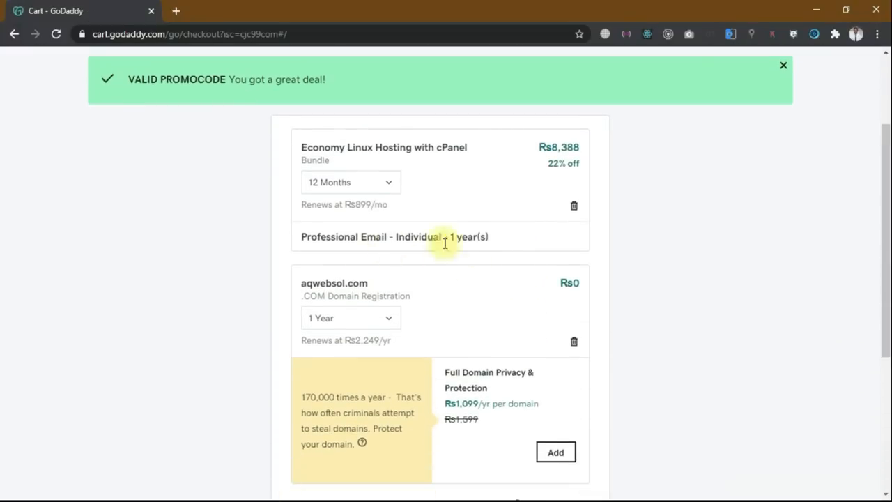
pyautogui.scroll(-3)
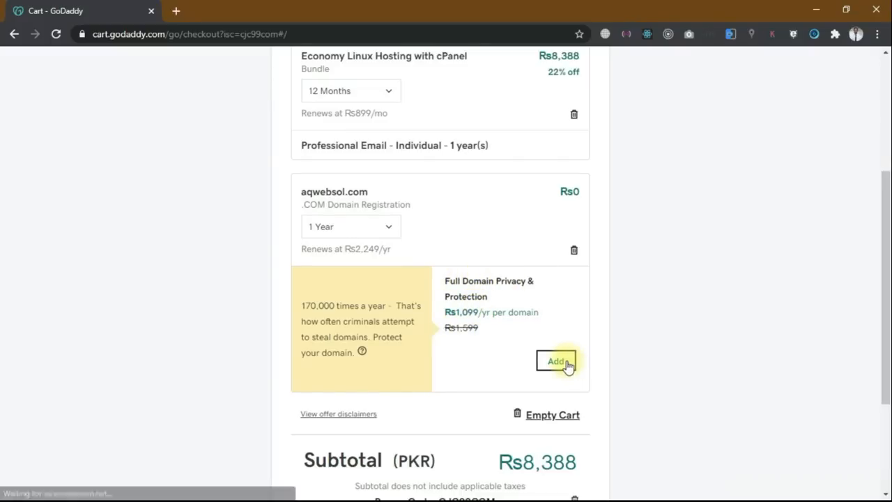
pyautogui.click(556, 361)
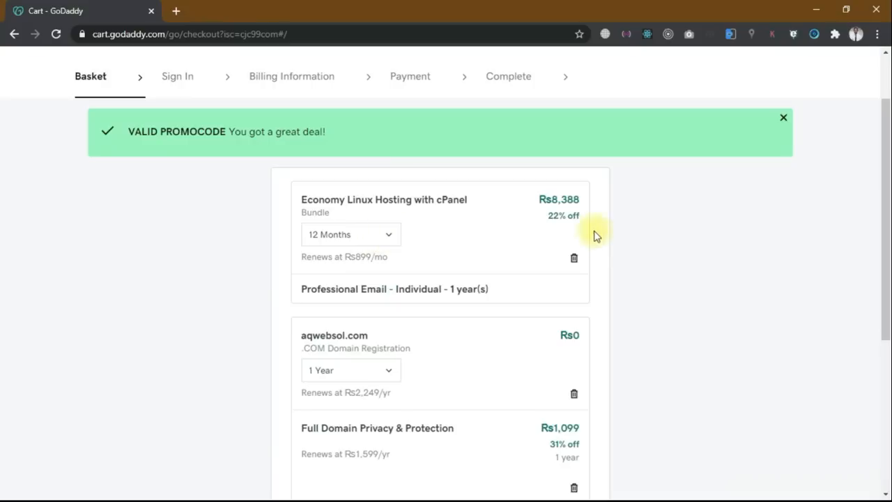
pyautogui.scroll(-3)
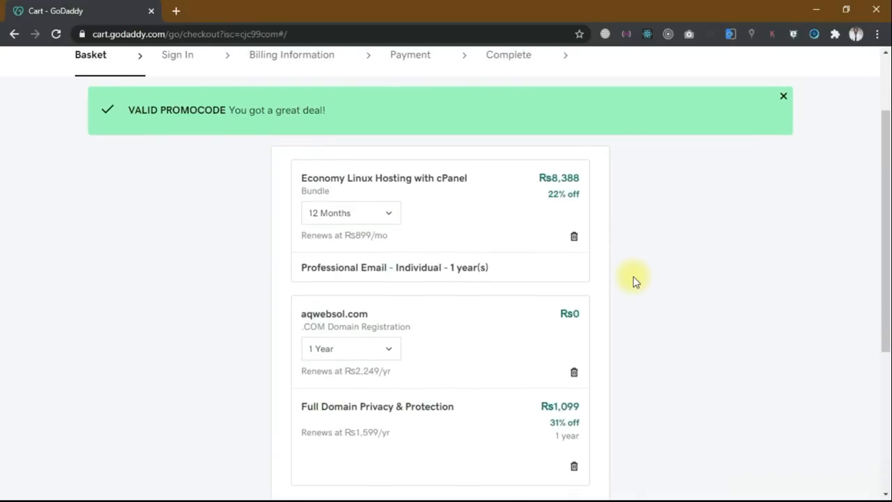
pyautogui.scroll(-3)
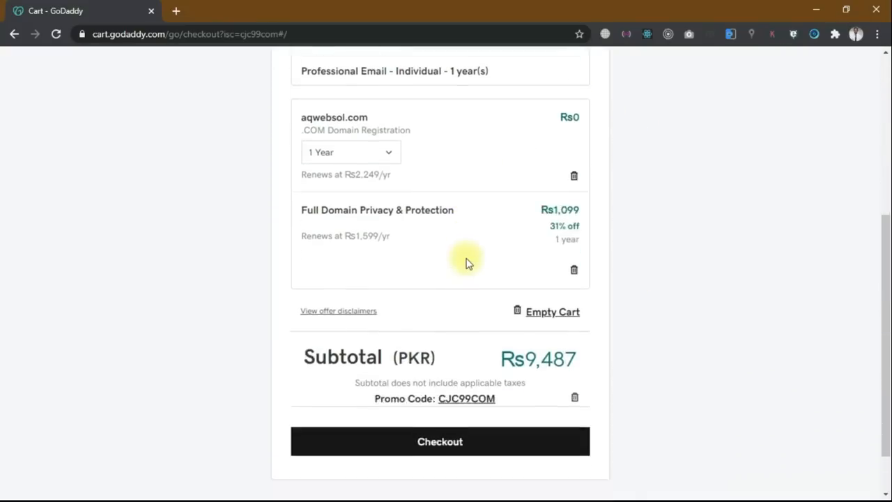
pyautogui.scroll(-3)
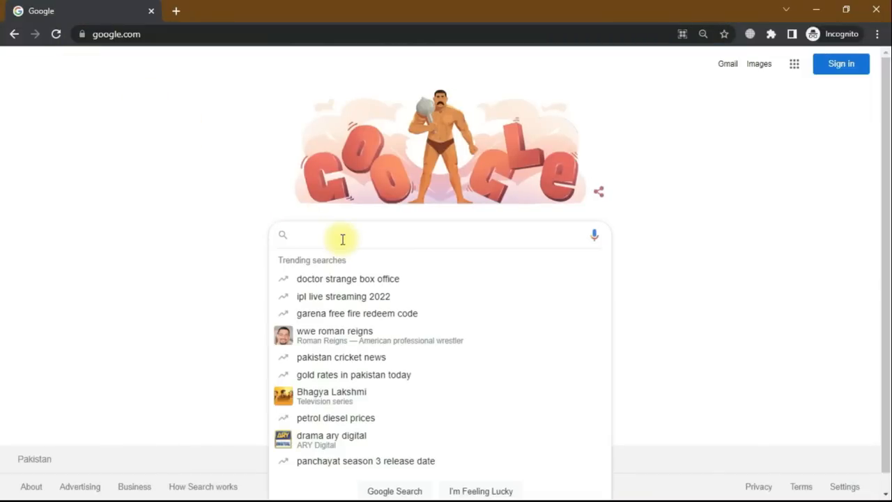
# Search Google for aqwebsol and open the AQWEBSOL.COM: Home result.
pyautogui.write('aqwebsol')
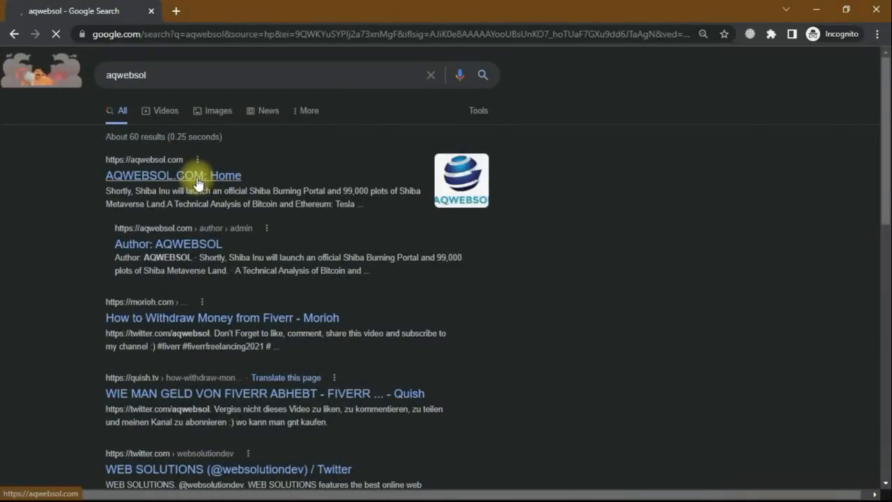
pyautogui.click(173, 175)
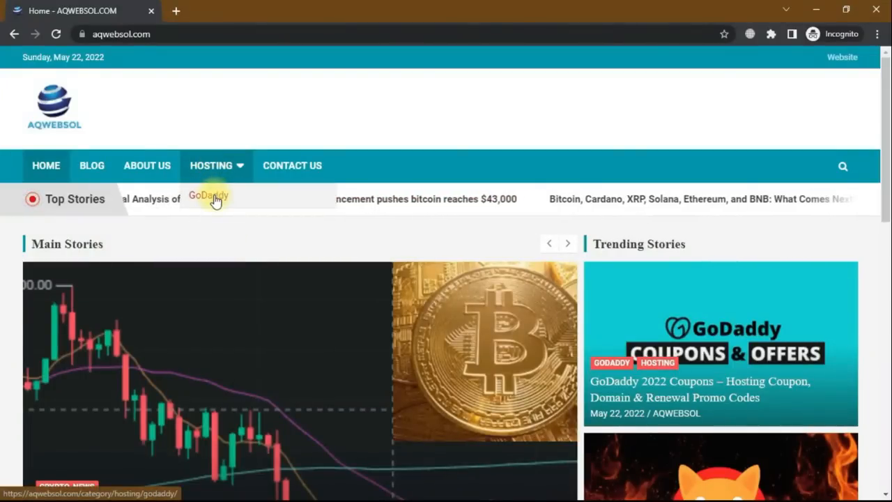
# Open AQWEBSOL's GoDaddy 2022 Coupons post and scroll through its promo codes.
pyautogui.click(208, 195)
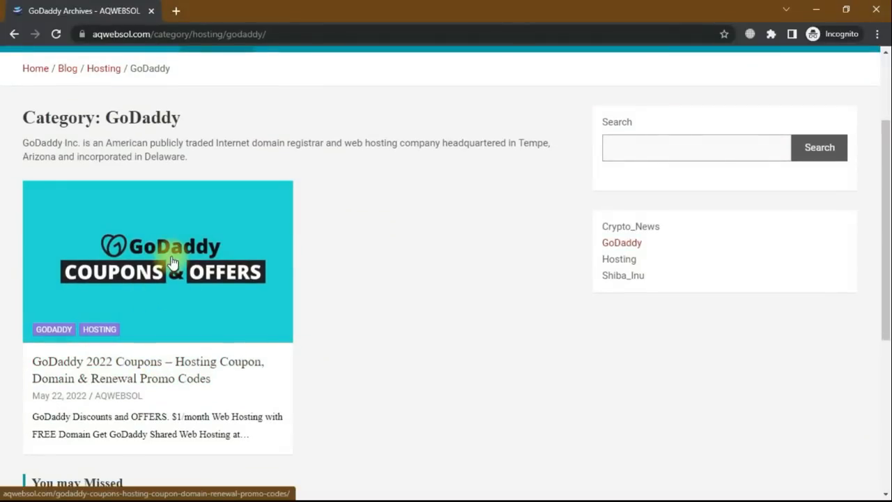
pyautogui.click(158, 262)
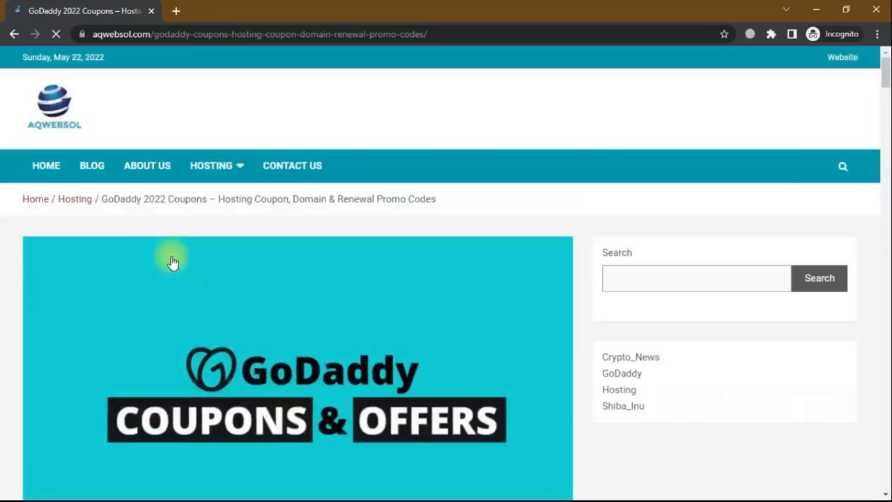
pyautogui.scroll(-3)
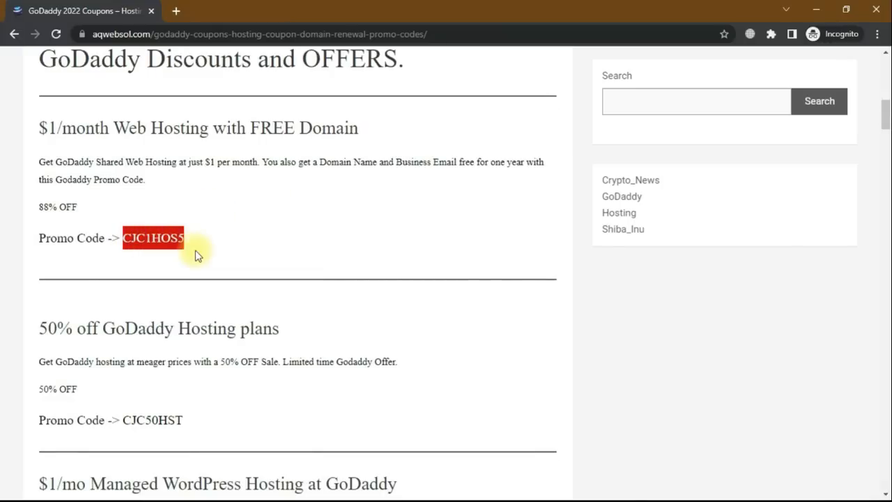
pyautogui.scroll(-3)
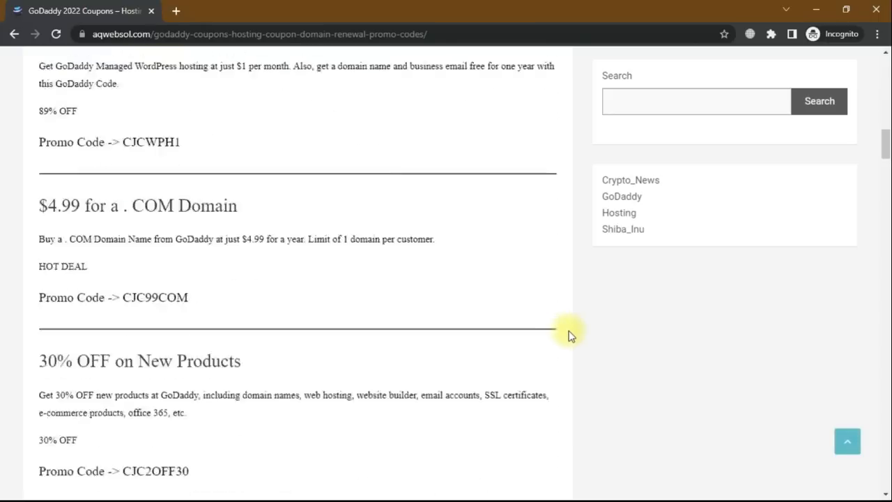
pyautogui.scroll(-3)
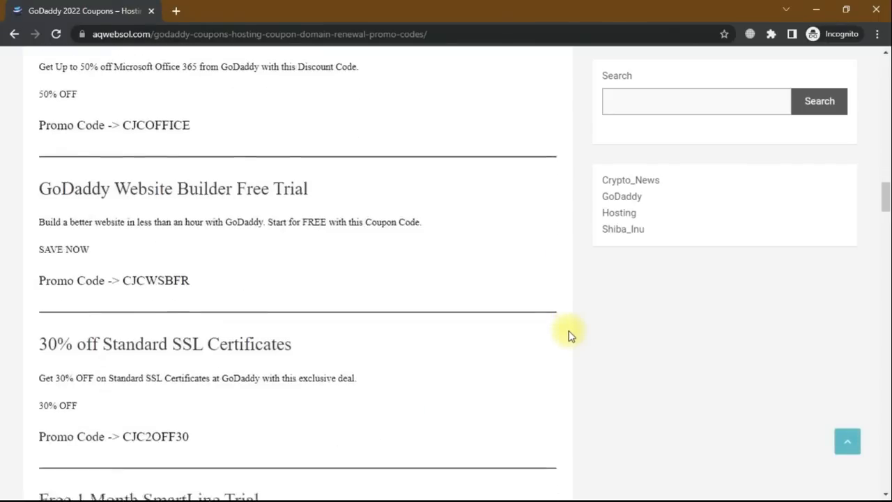
pyautogui.scroll(-3)
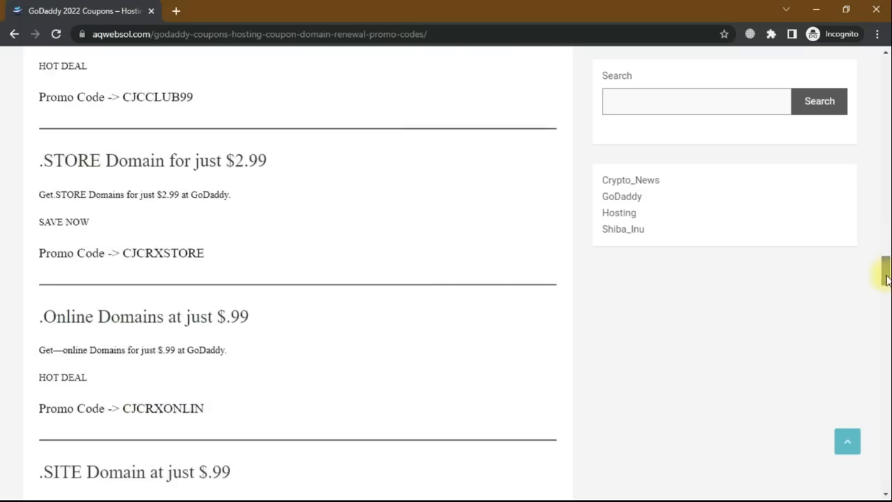
pyautogui.scroll(3)
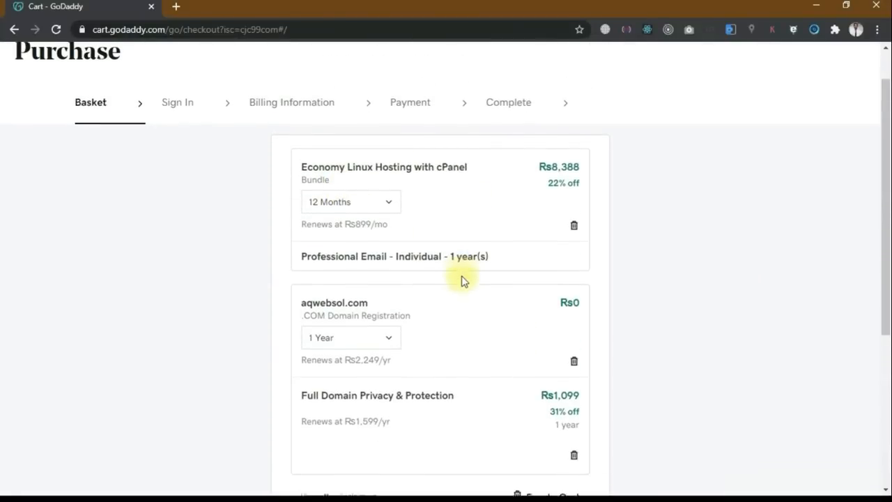
# Apply promo code CJC1HOS5 to the cart and close the promo dialog.
pyautogui.scroll(-3)
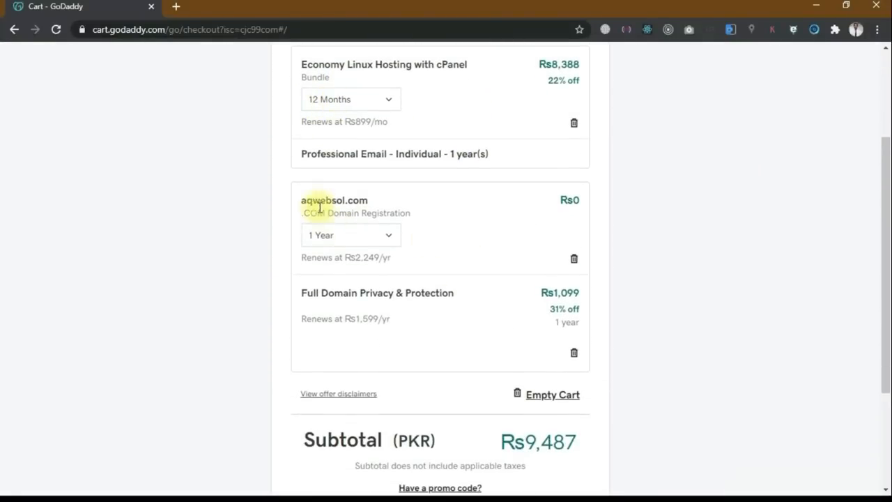
pyautogui.scroll(-3)
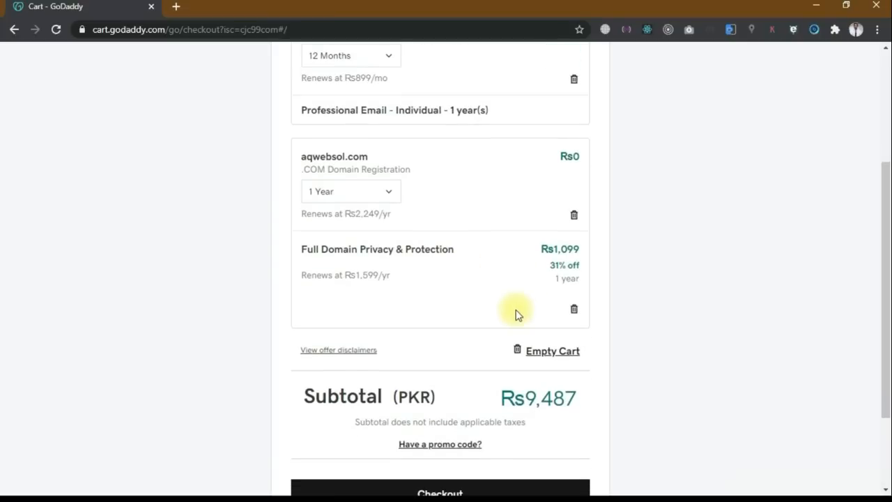
pyautogui.scroll(-3)
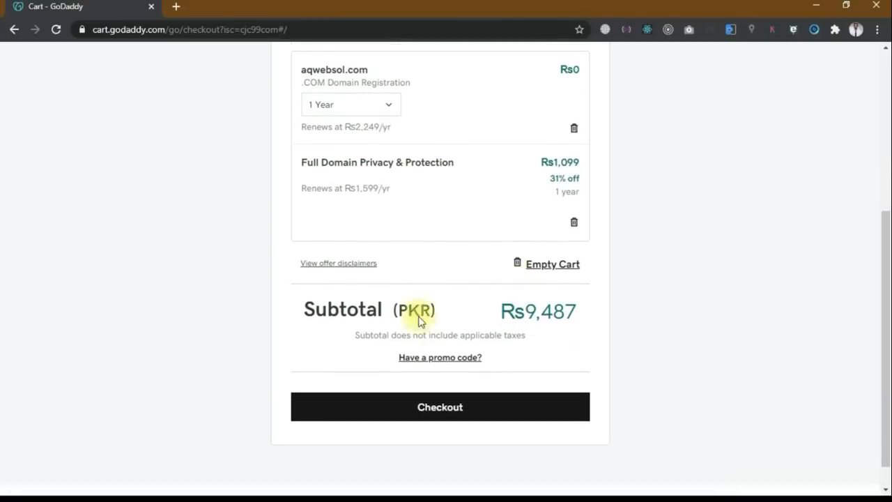
pyautogui.click(440, 357)
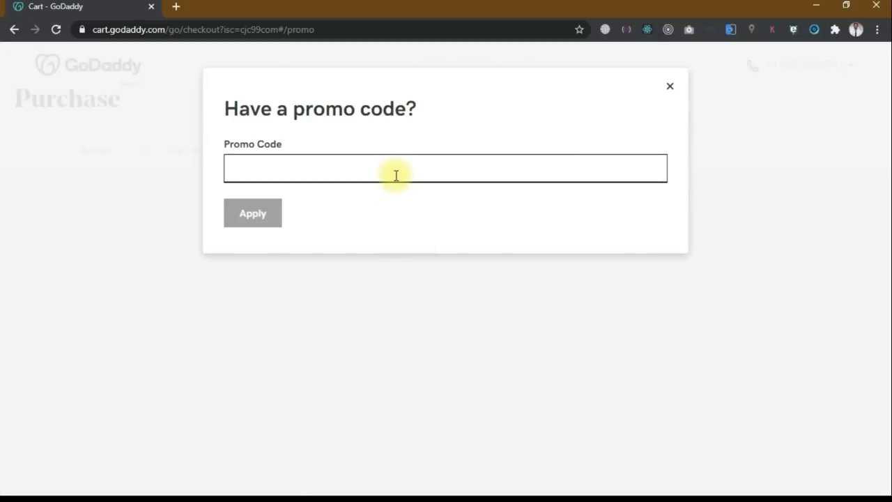
pyautogui.write('CJC1HOS5')
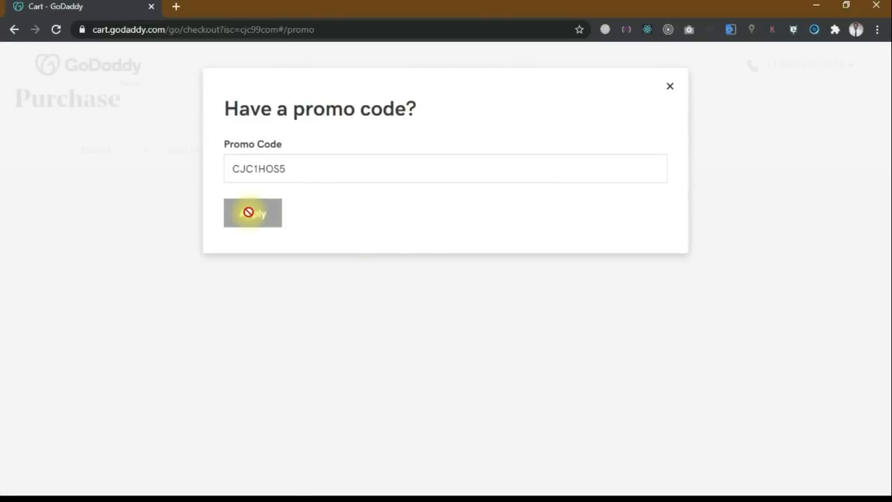
pyautogui.click(252, 212)
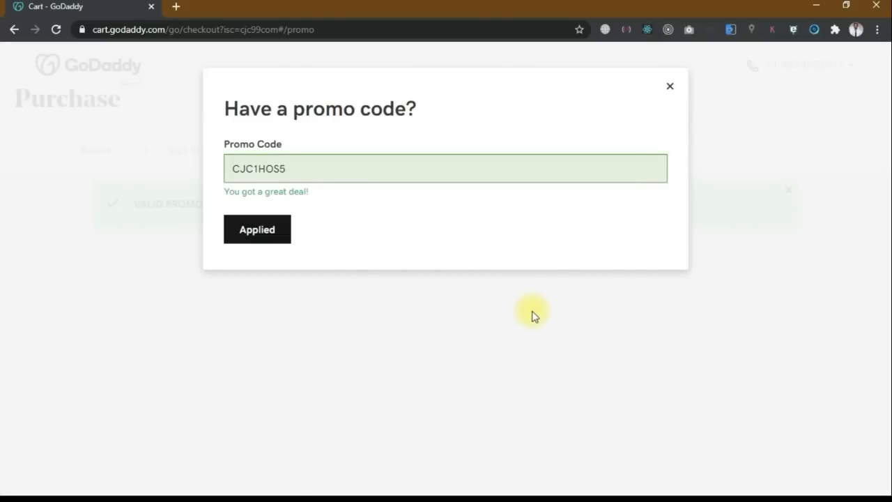
pyautogui.click(670, 86)
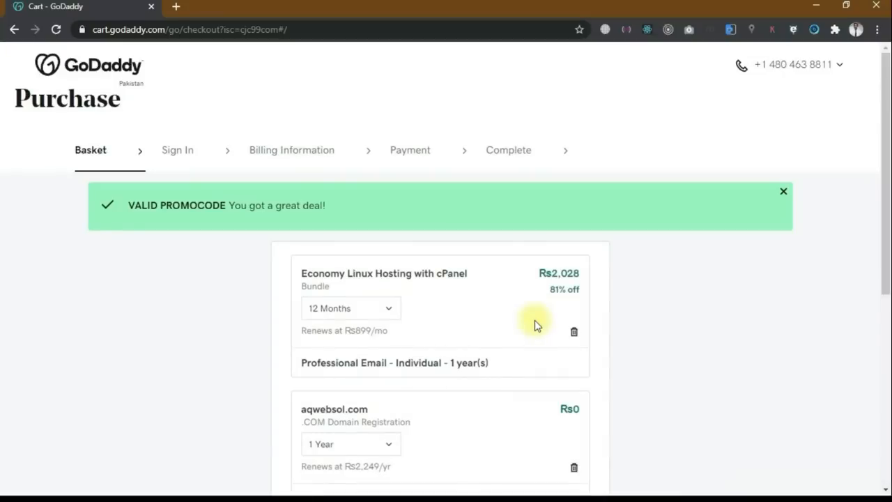
# Review the discounted basket with its Rs3,127 subtotal.
pyautogui.scroll(-3)
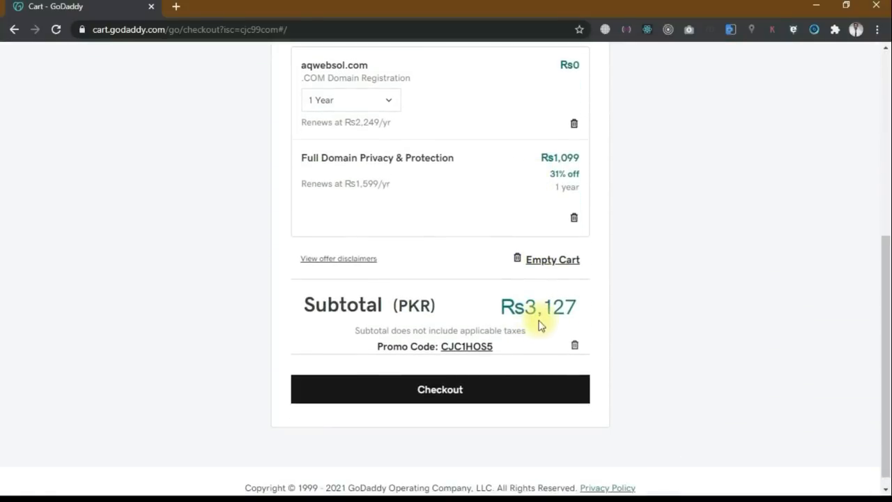
pyautogui.scroll(3)
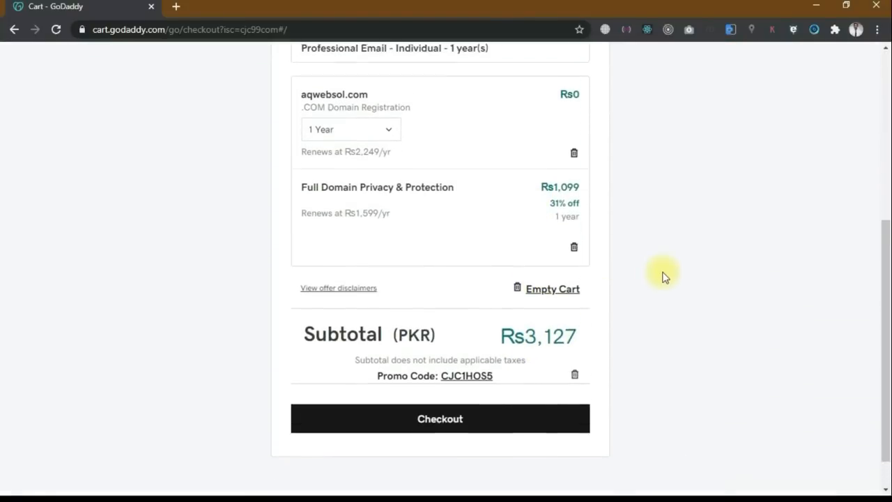
pyautogui.scroll(3)
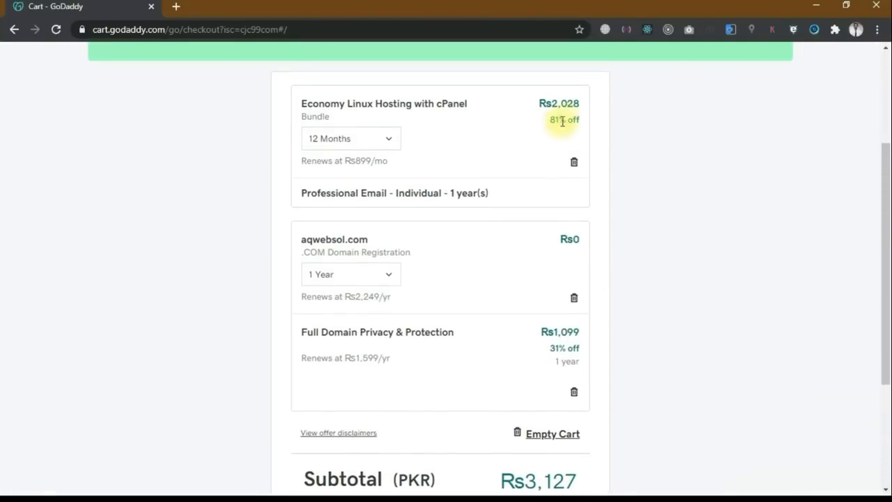
pyautogui.scroll(-3)
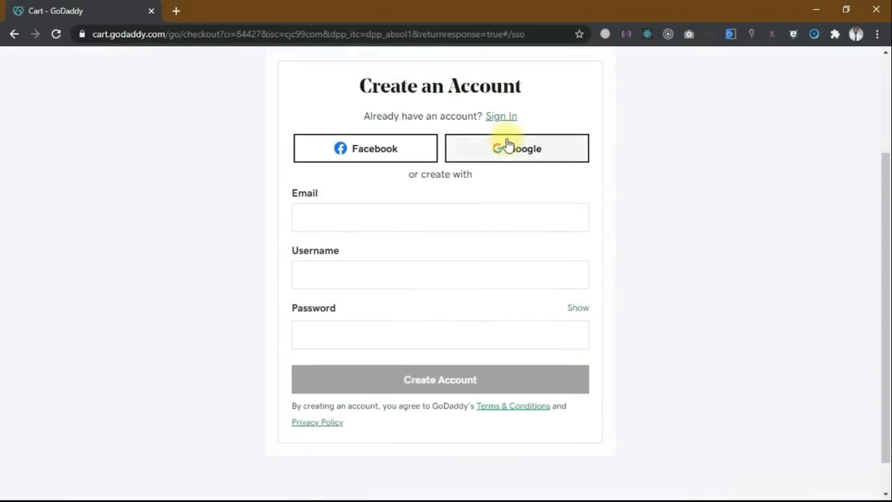
# Sign in to GoDaddy with a Google account's email and password.
pyautogui.click(516, 147)
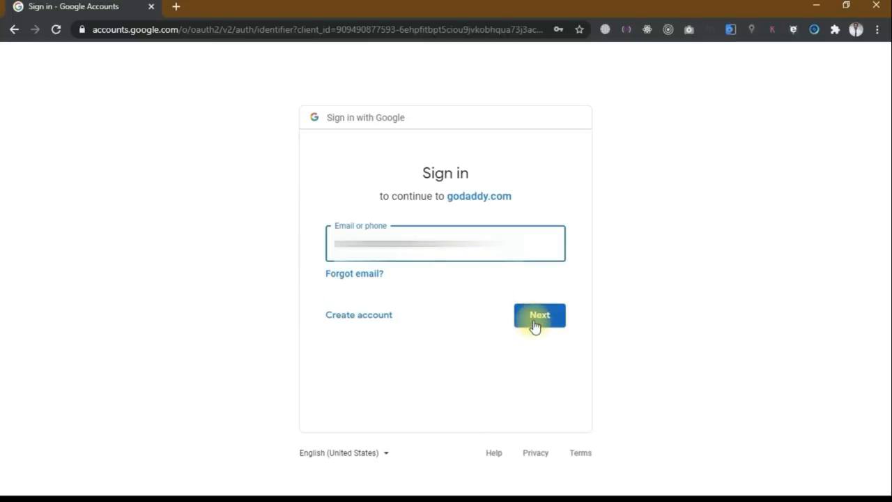
pyautogui.click(540, 315)
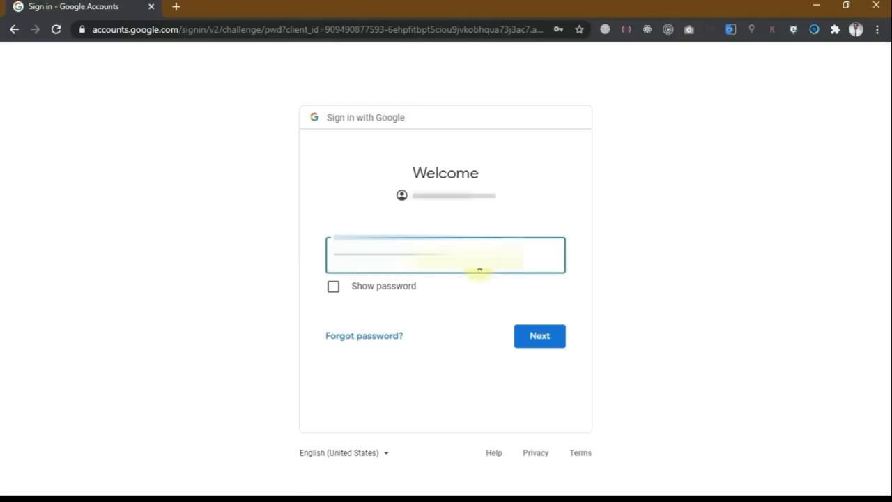
pyautogui.click(540, 335)
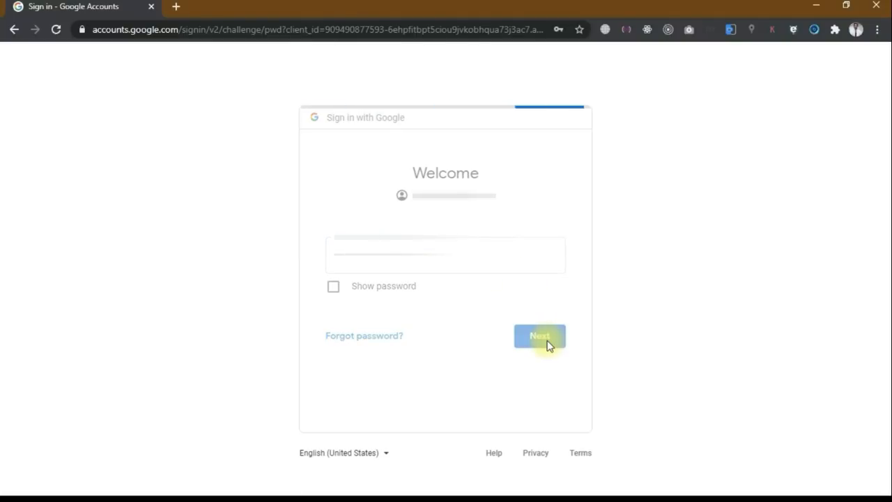
pyautogui.click(540, 336)
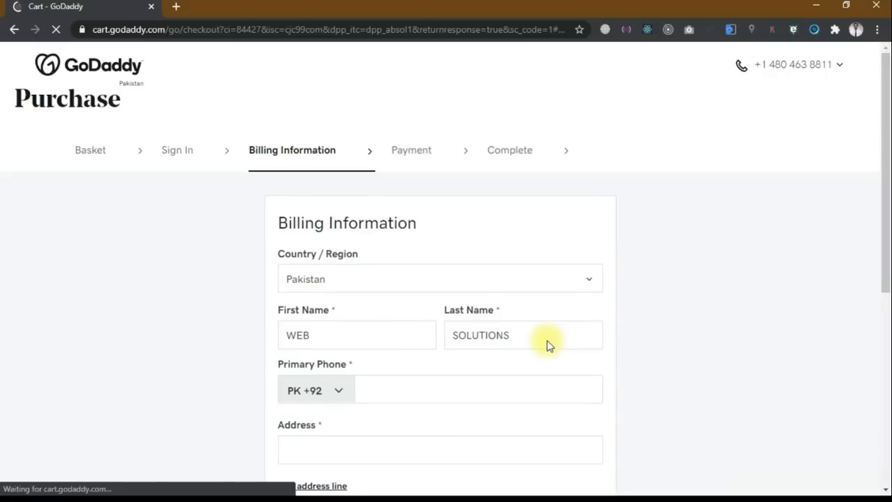
# Save the billing details to reach the Rs3,156 order summary, including Rs29 taxes.
pyautogui.scroll(-3)
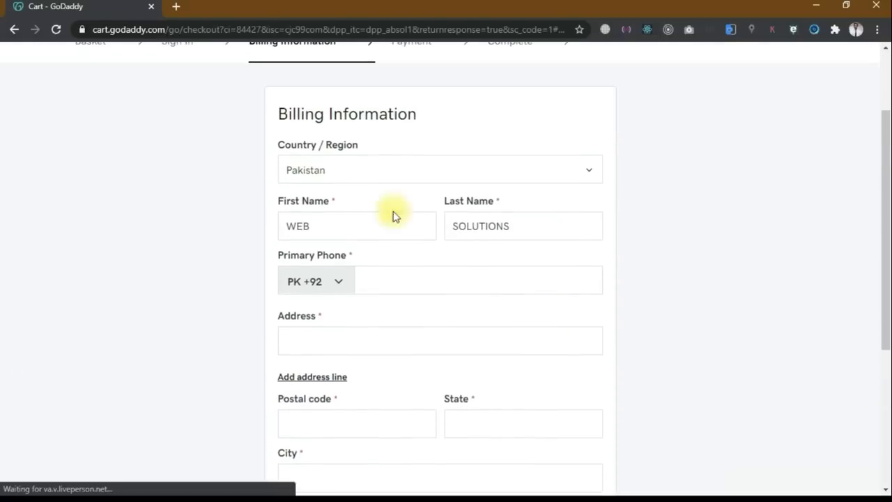
pyautogui.scroll(-3)
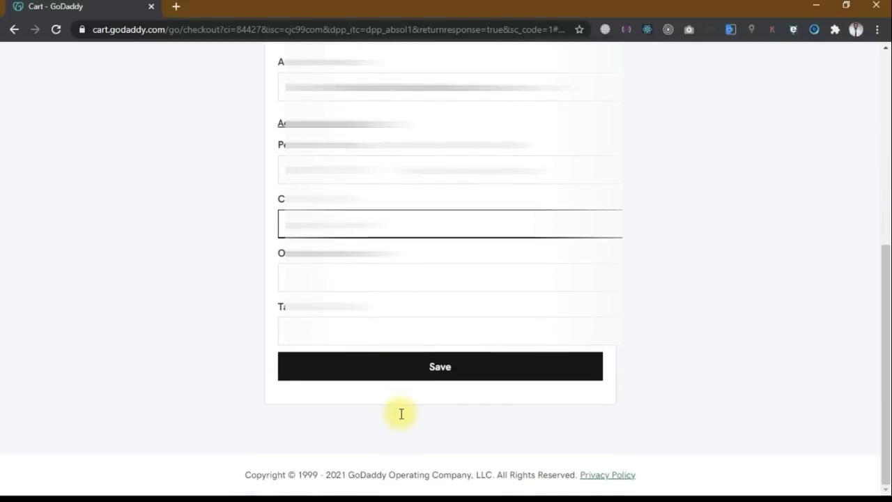
pyautogui.click(440, 366)
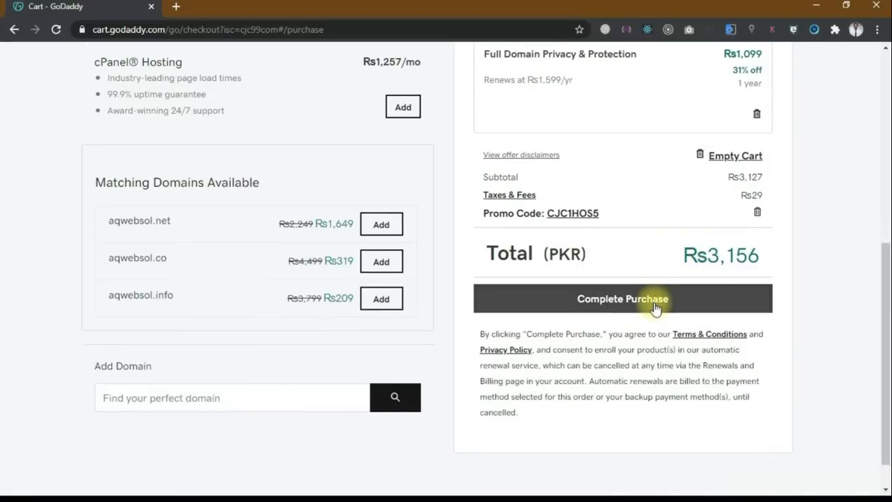
# Complete the purchase, then follow Go to My Products from the confirmation email.
pyautogui.click(621, 298)
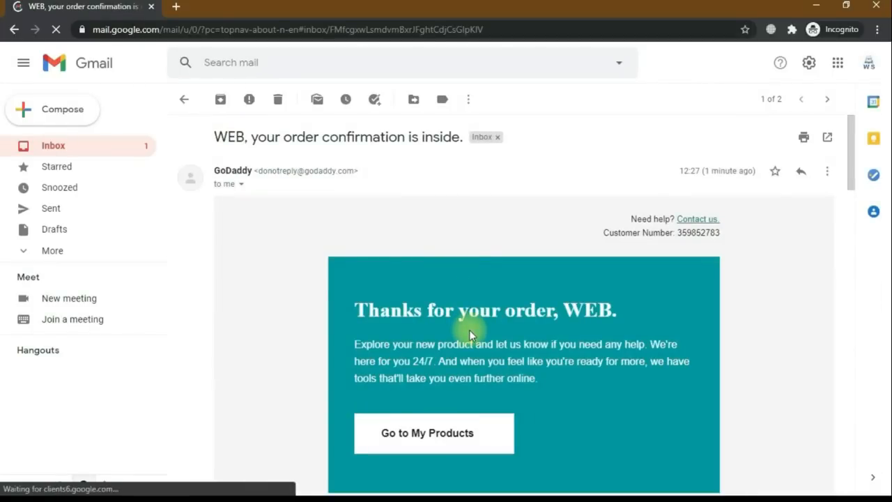
pyautogui.click(425, 432)
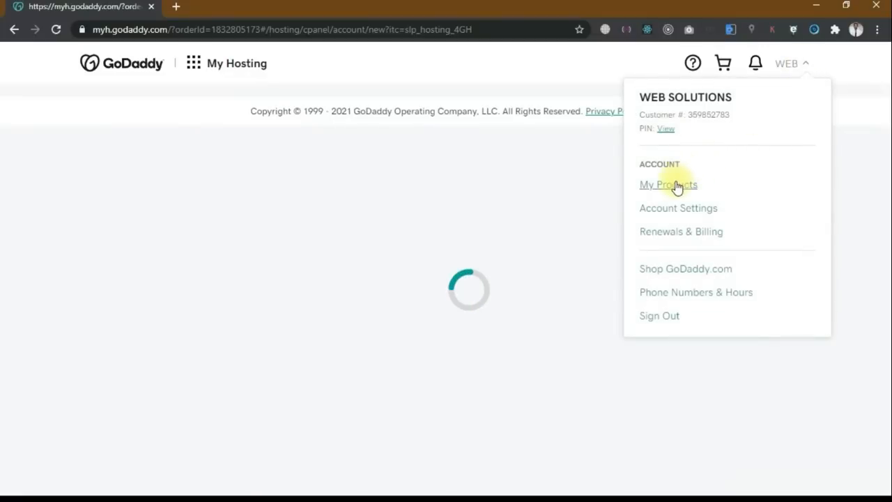
# List aqwebsol.com, Economy Linux Hosting and Professional Email on the My Products page.
pyautogui.click(667, 184)
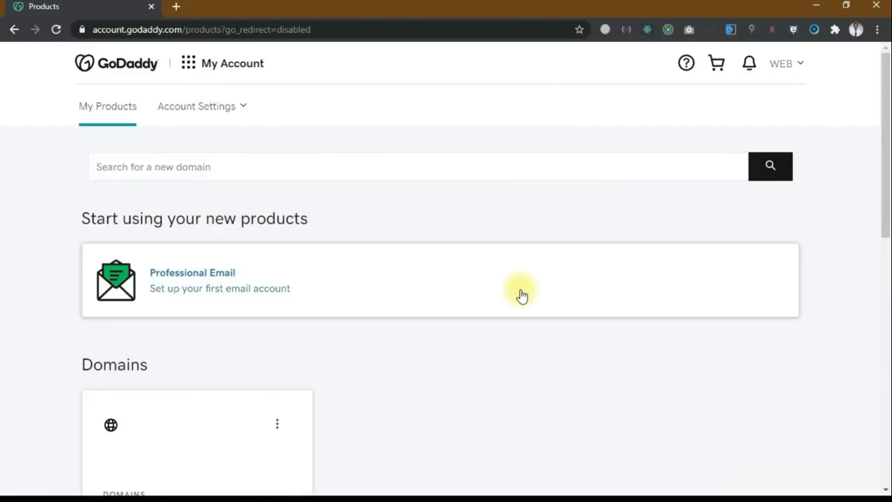
pyautogui.scroll(-3)
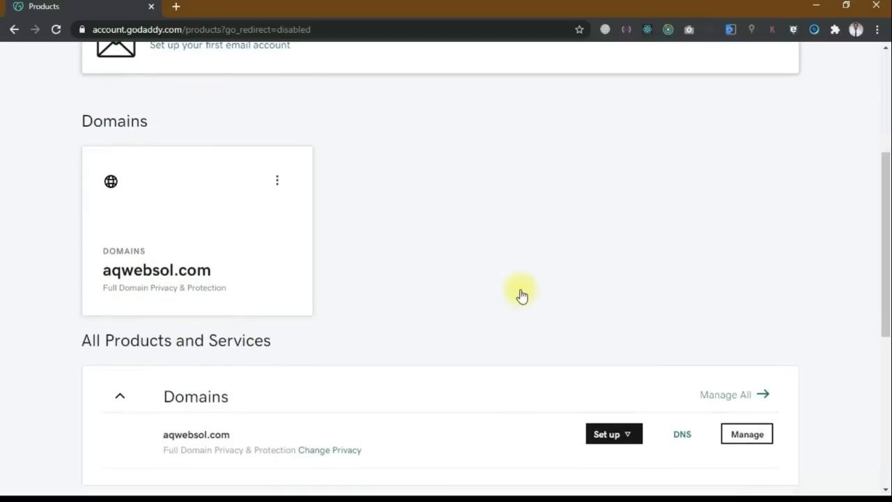
pyautogui.scroll(-3)
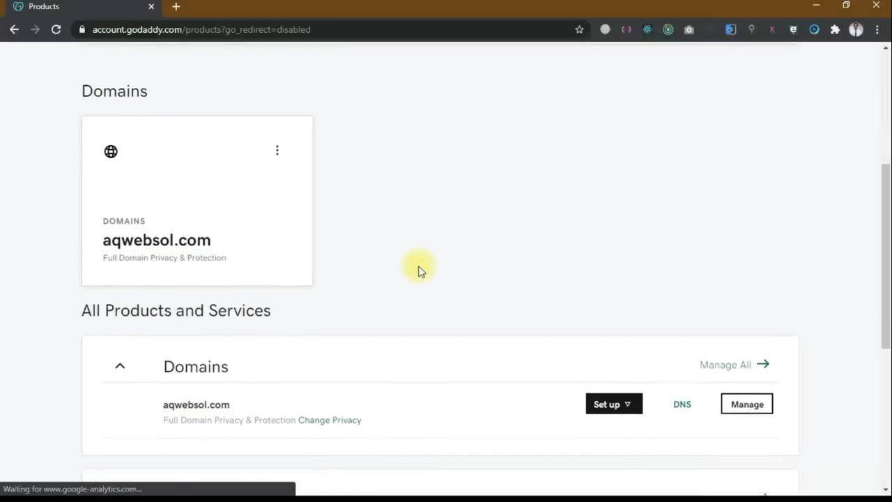
pyautogui.scroll(-3)
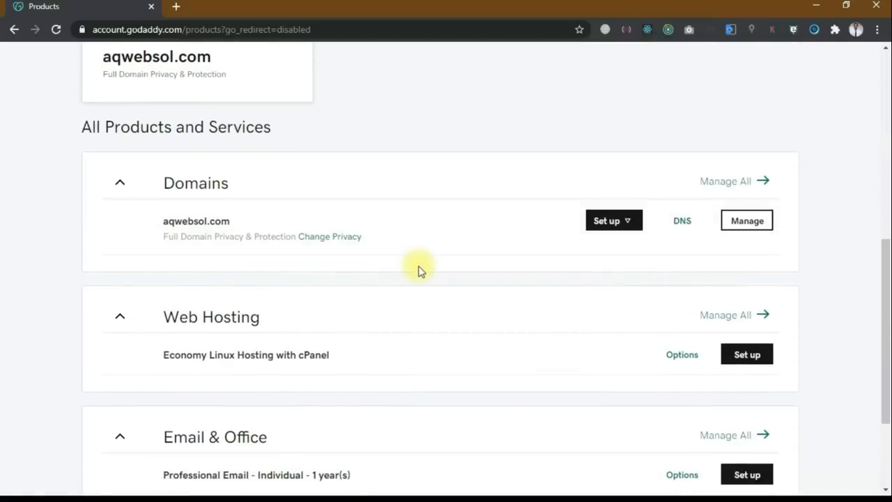
pyautogui.scroll(-3)
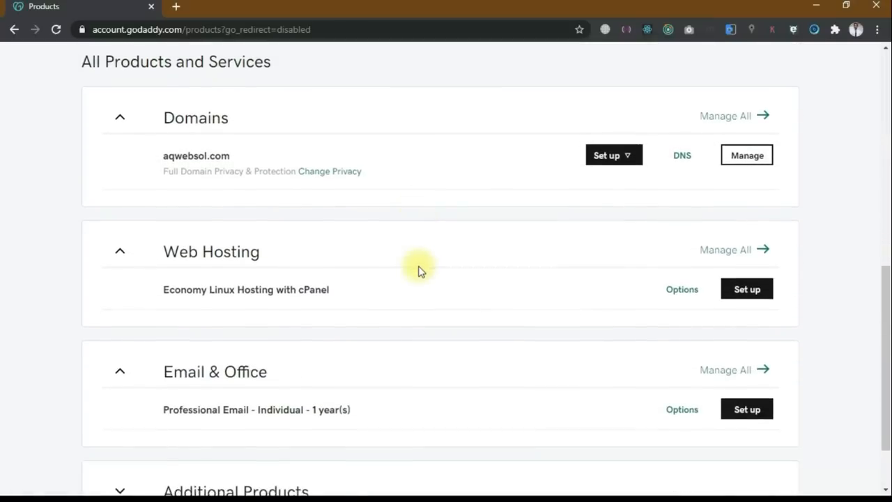
pyautogui.scroll(-3)
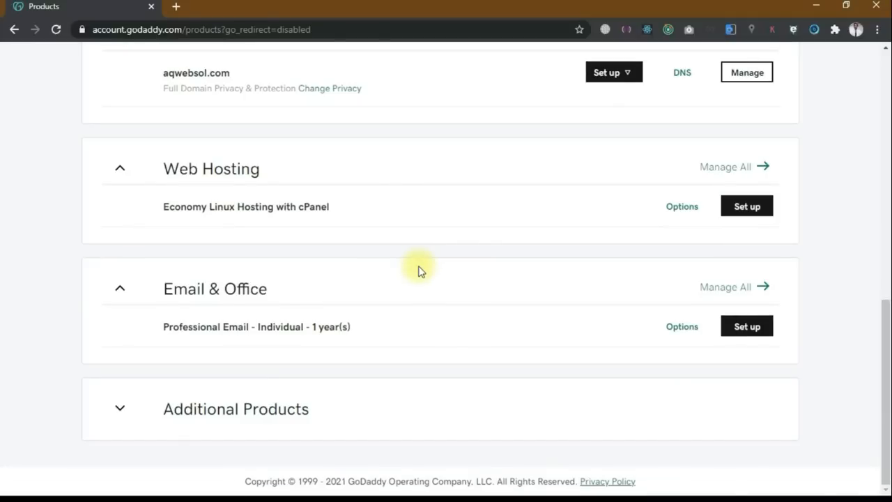
pyautogui.scroll(3)
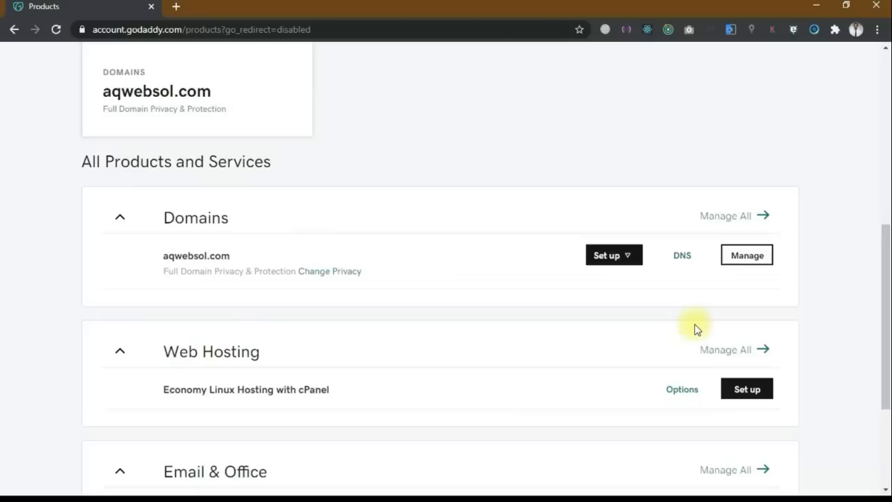
pyautogui.scroll(-3)
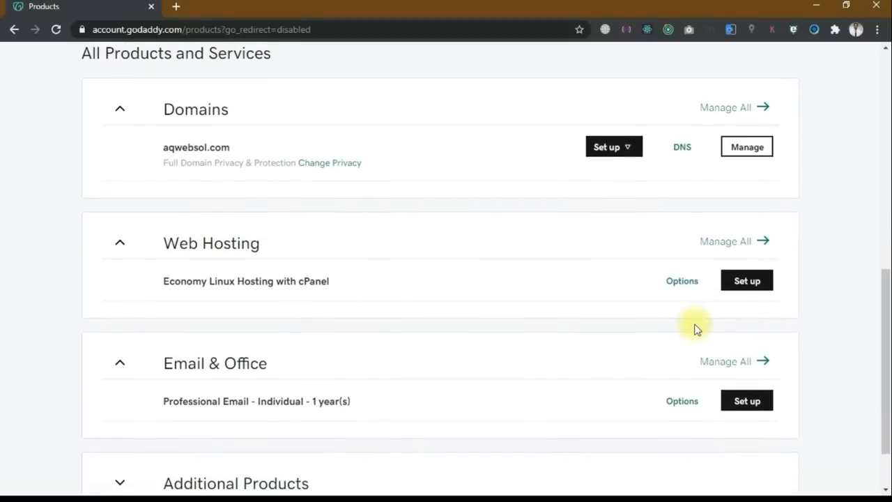
pyautogui.moveTo(747, 281)
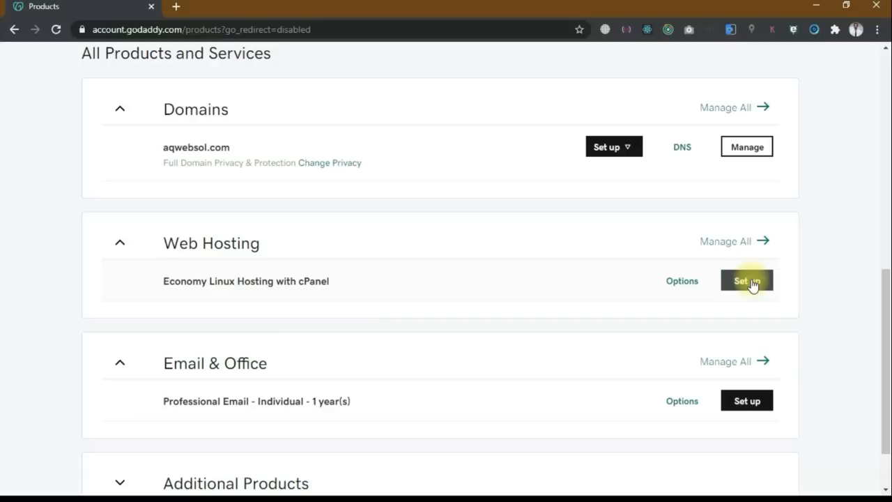
# Set up Economy Linux Hosting on aqwebsol.com, declining WordPress and Office 365 email.
pyautogui.click(747, 281)
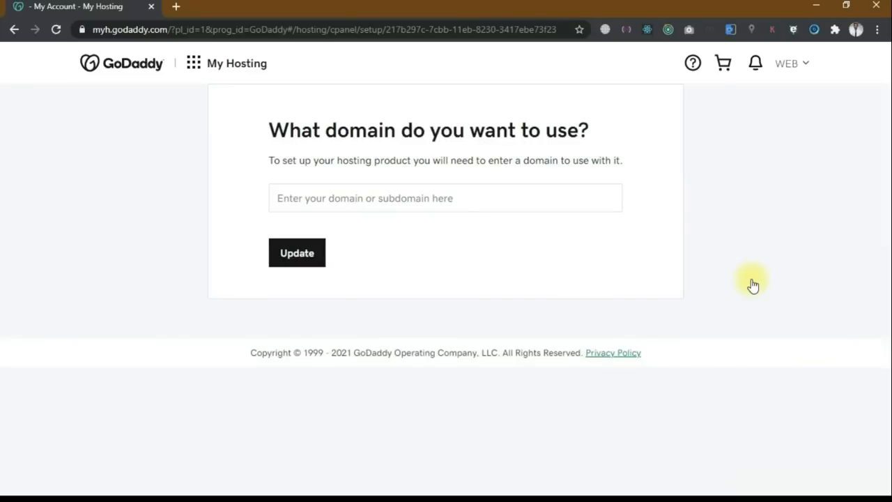
pyautogui.moveTo(388, 239)
pyautogui.write('aqwebsol.com')
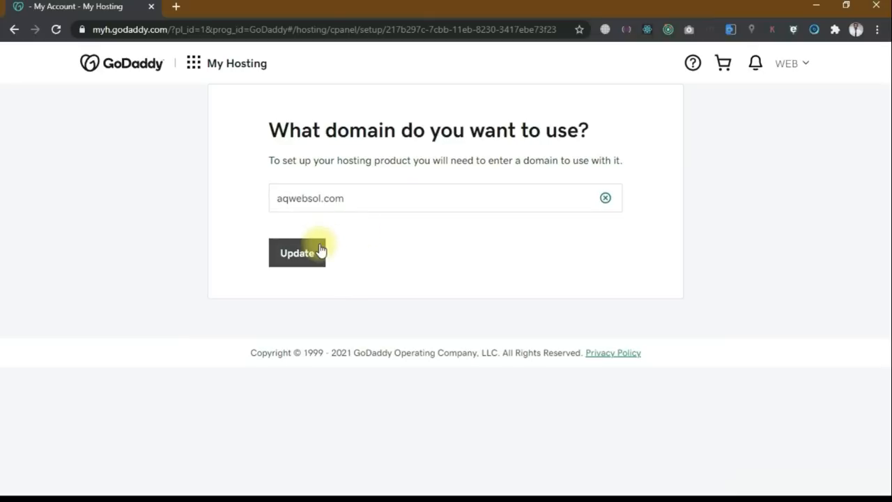
pyautogui.click(296, 252)
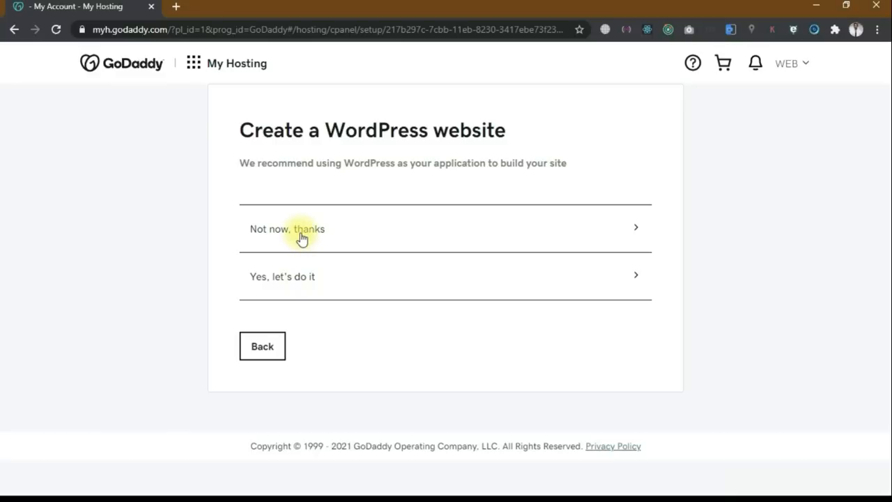
pyautogui.click(287, 229)
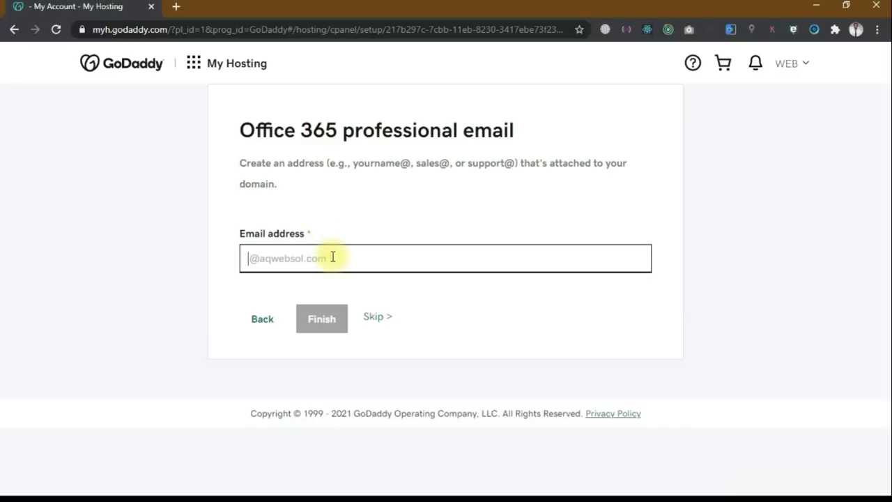
pyautogui.click(378, 317)
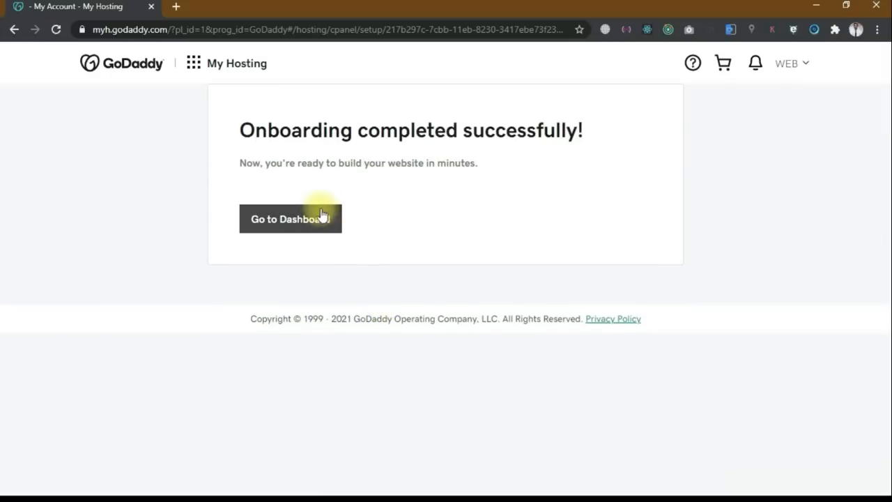
# Open the aqwebsol.com hosting dashboard and cancel the improvement program prompt.
pyautogui.click(291, 218)
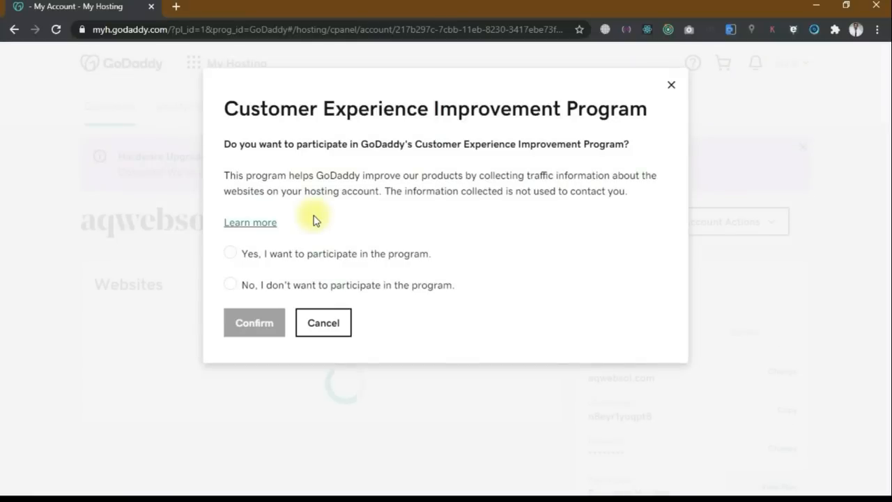
pyautogui.moveTo(425, 108)
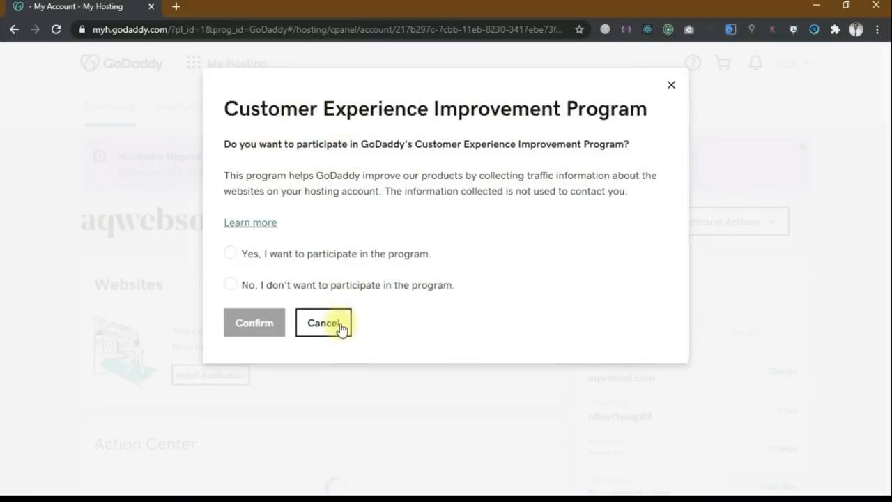
pyautogui.click(323, 322)
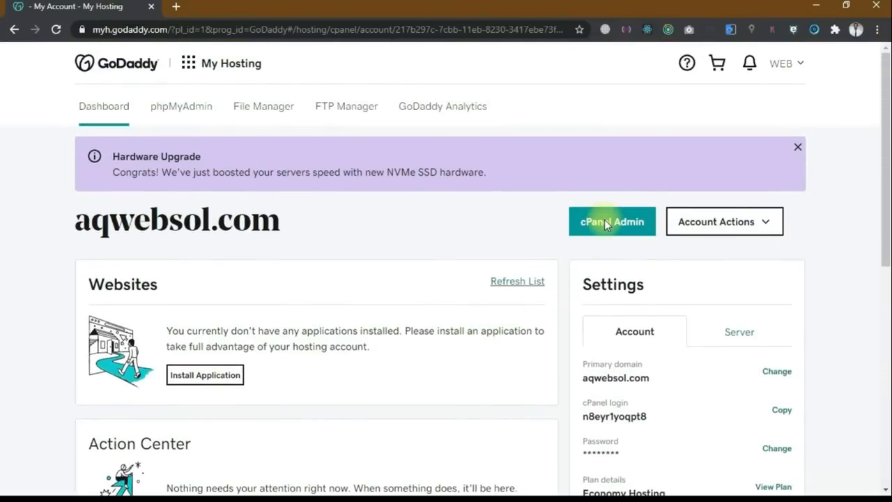
# Browse the aqwebsol.com cPanel home tools, then bring up the primary domain's link menu.
pyautogui.click(611, 221)
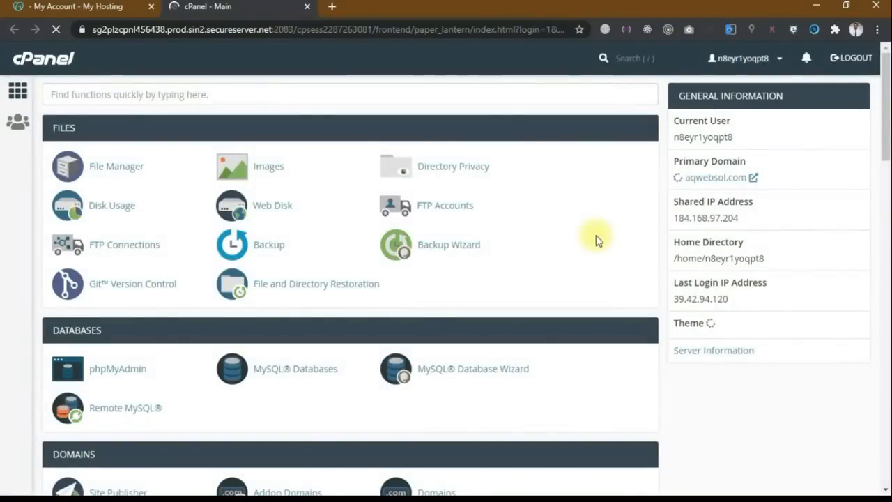
pyautogui.scroll(-3)
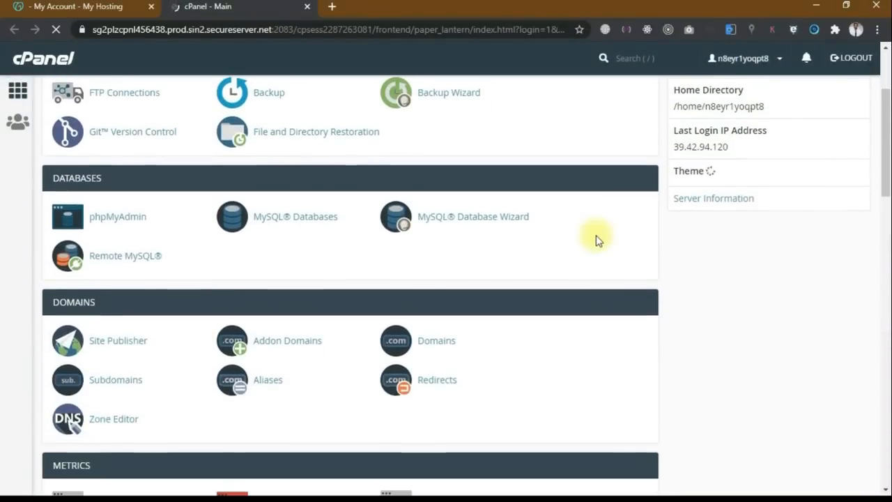
pyautogui.scroll(-3)
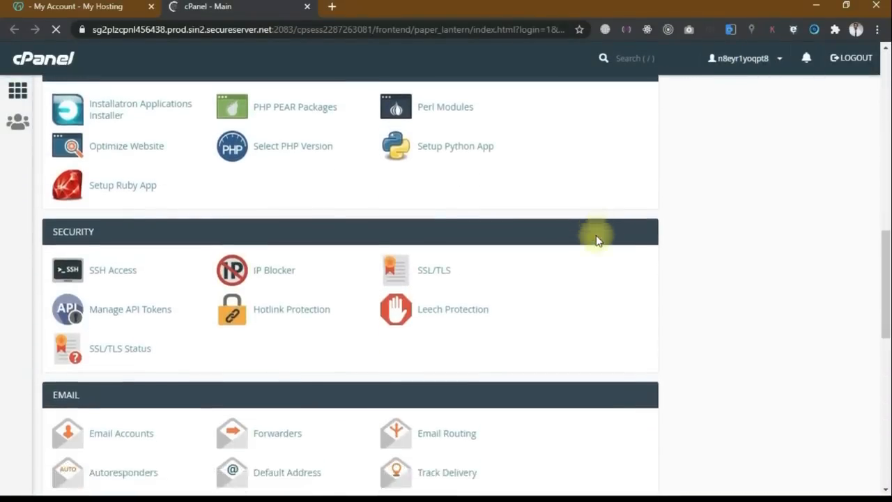
pyautogui.scroll(-3)
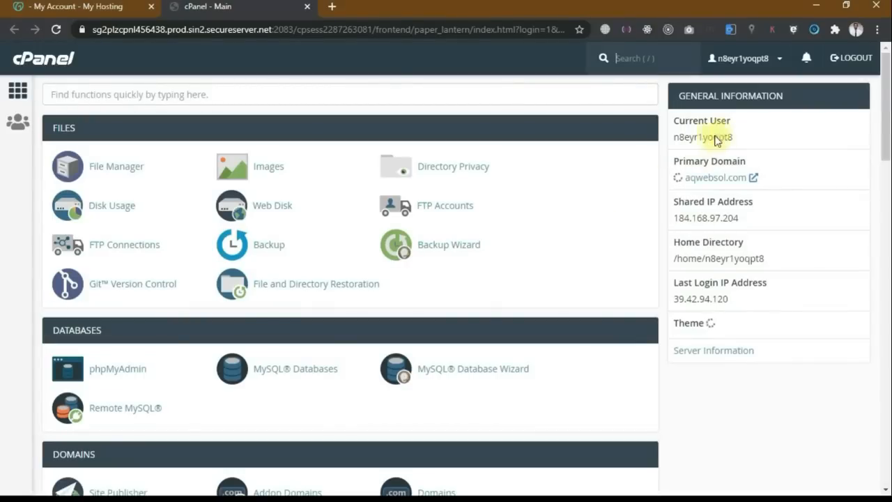
pyautogui.rightClick(715, 186)
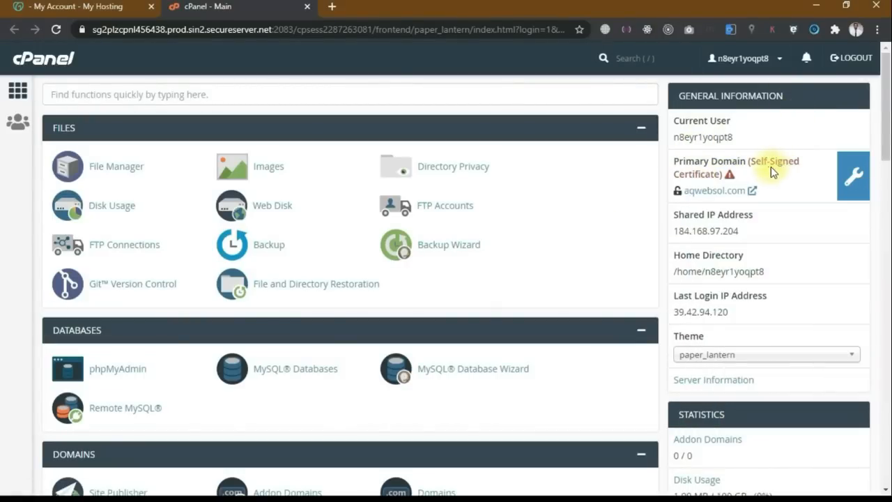
pyautogui.rightClick(714, 190)
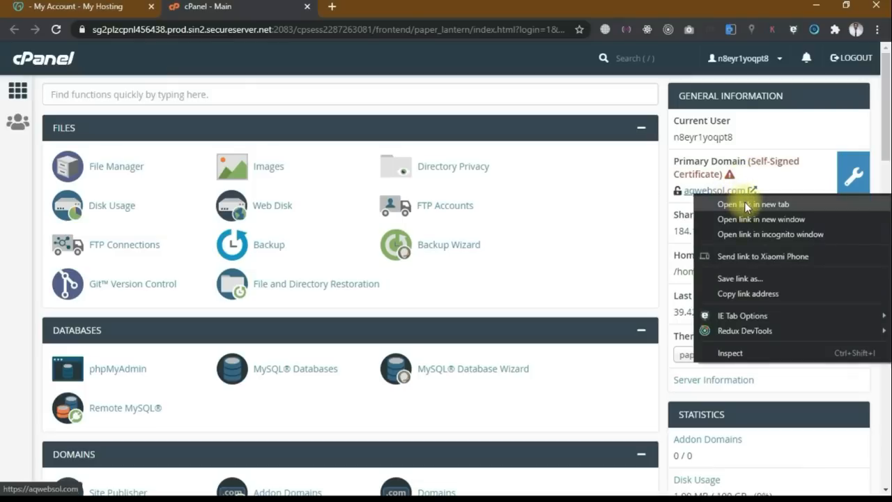
# Open aqwebsol.com in a new tab and proceed past the unsafe certificate warning.
pyautogui.click(754, 203)
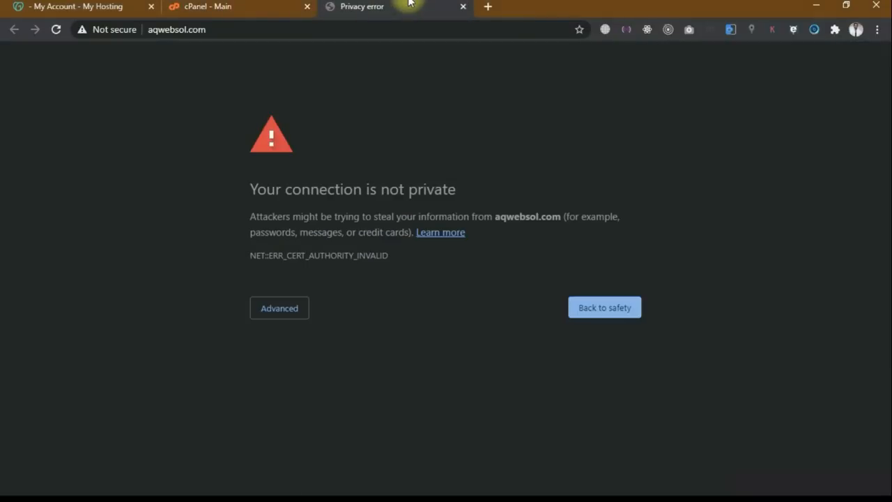
pyautogui.moveTo(446, 19)
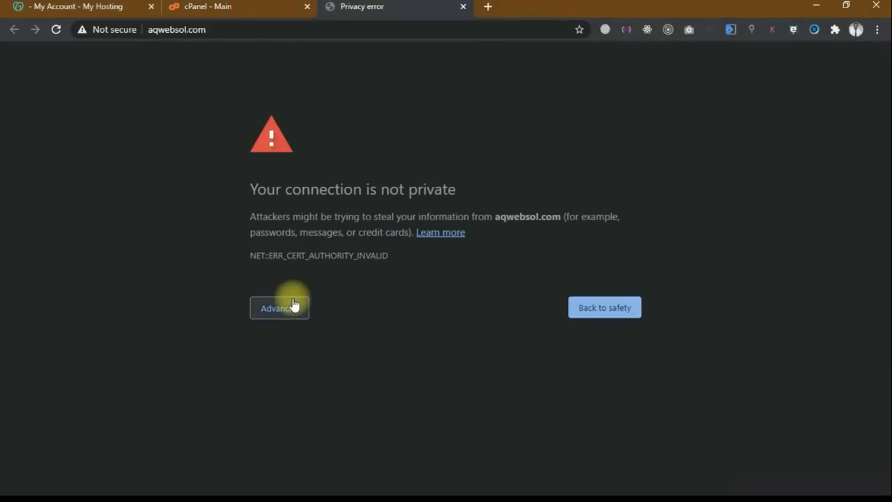
pyautogui.click(279, 309)
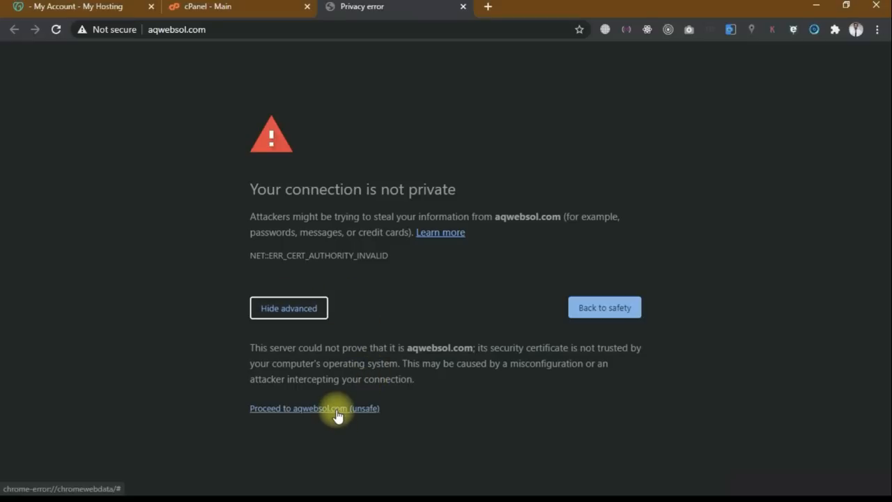
pyautogui.click(314, 408)
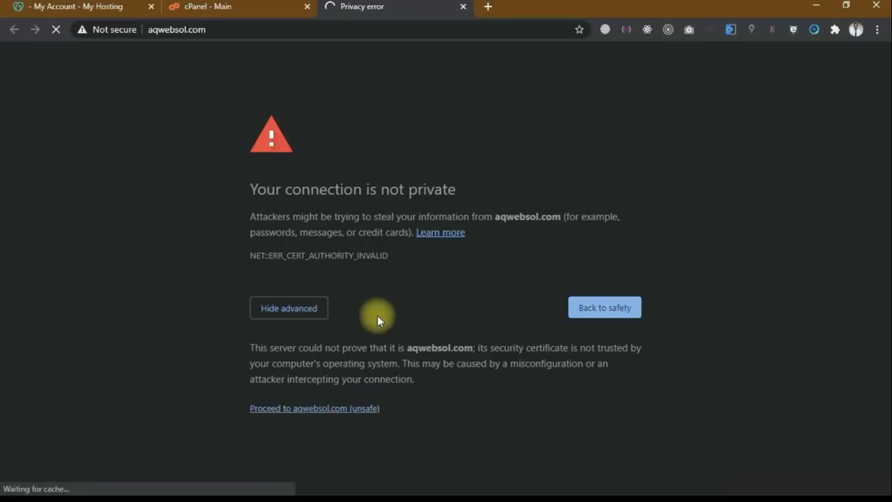
pyautogui.click(314, 408)
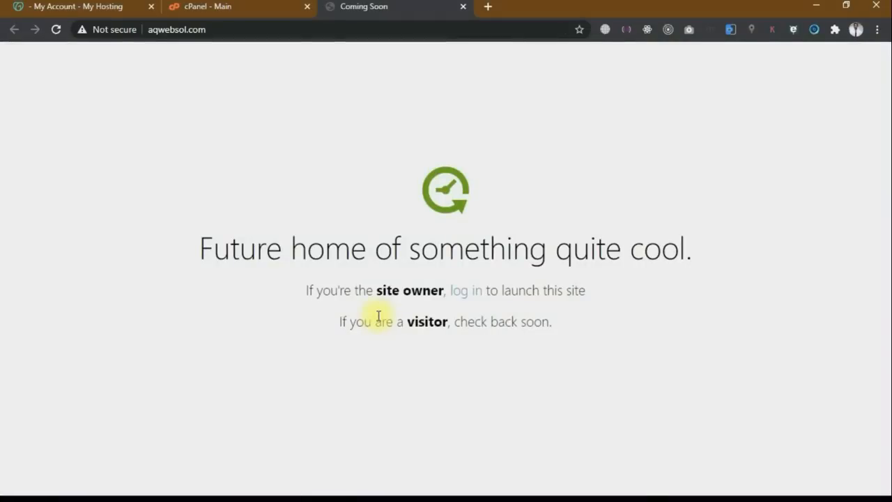
pyautogui.moveTo(401, 182)
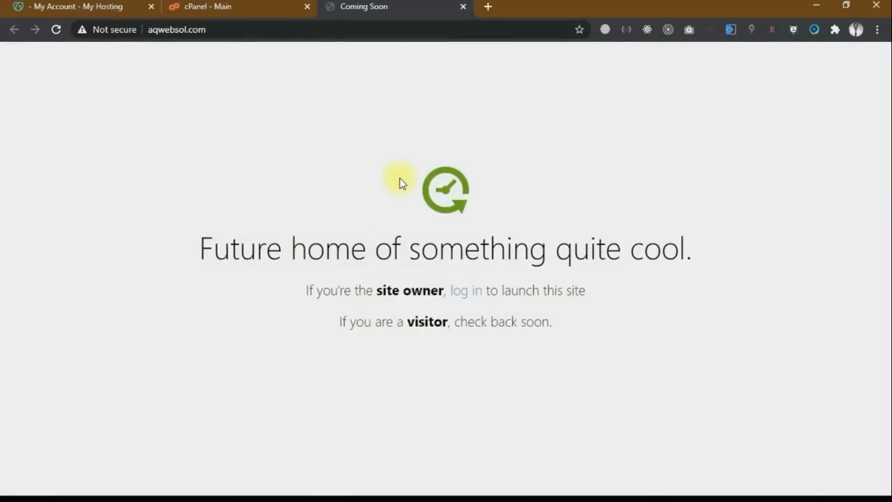
pyautogui.moveTo(409, 77)
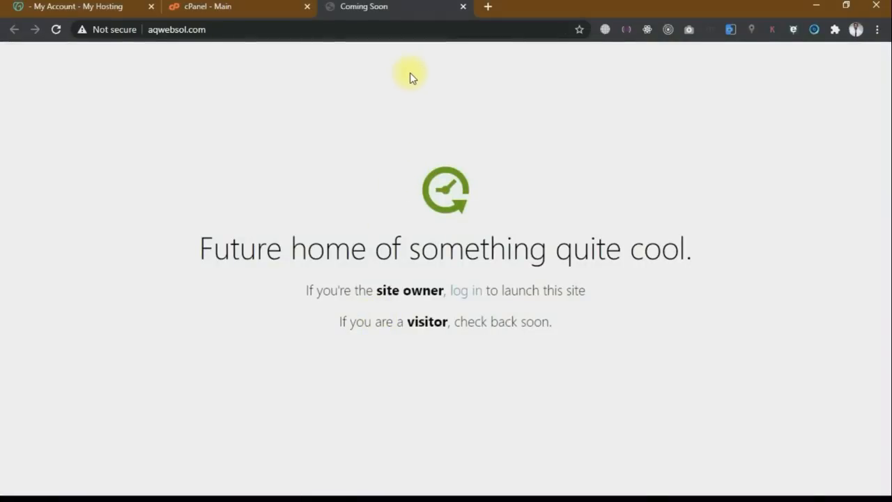
pyautogui.moveTo(435, 8)
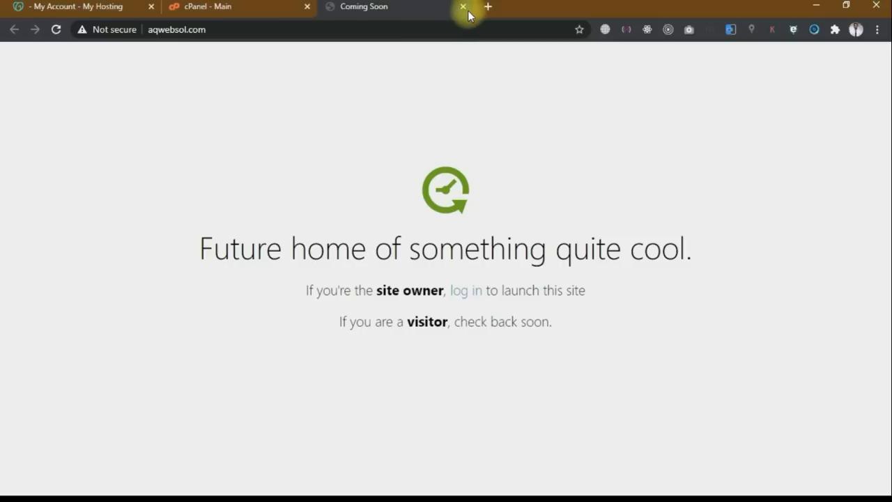
pyautogui.moveTo(463, 7)
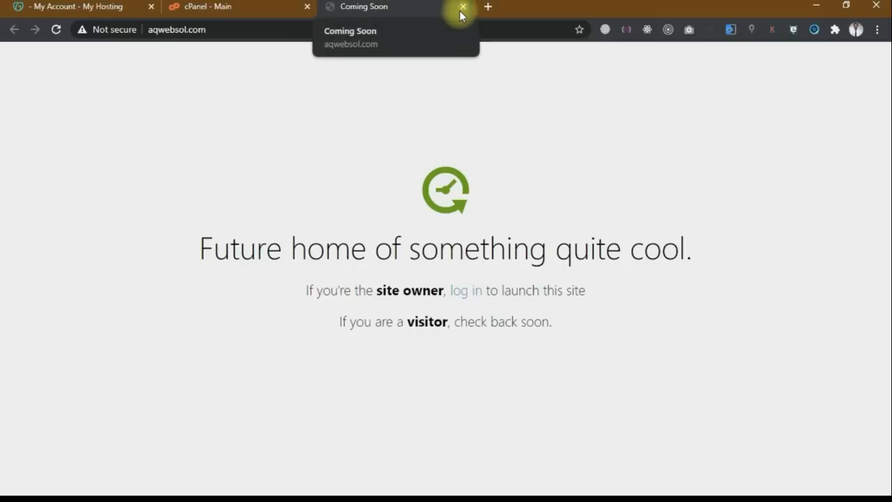